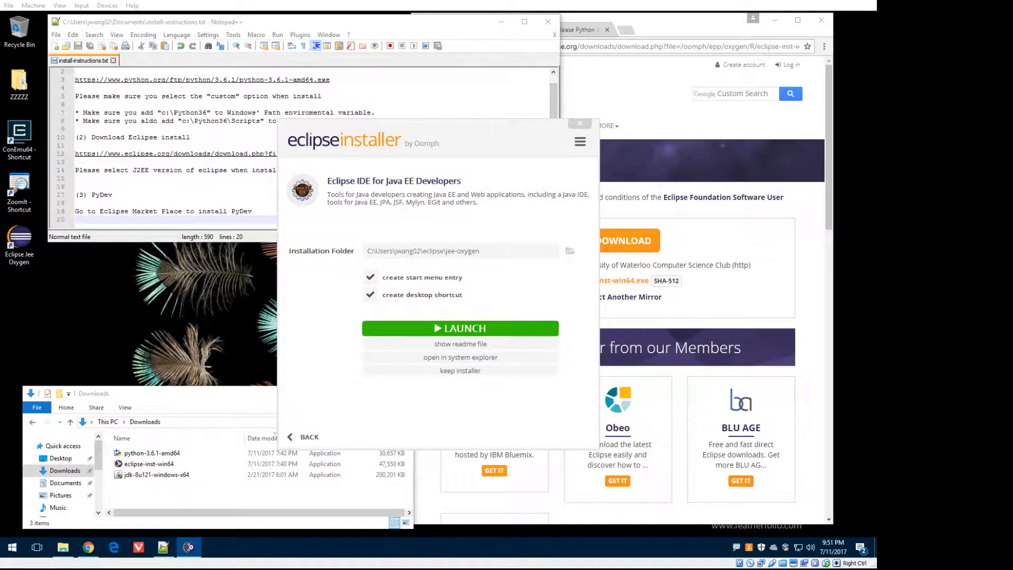
{"action": "mouse_move", "coordinate": [460, 328]}
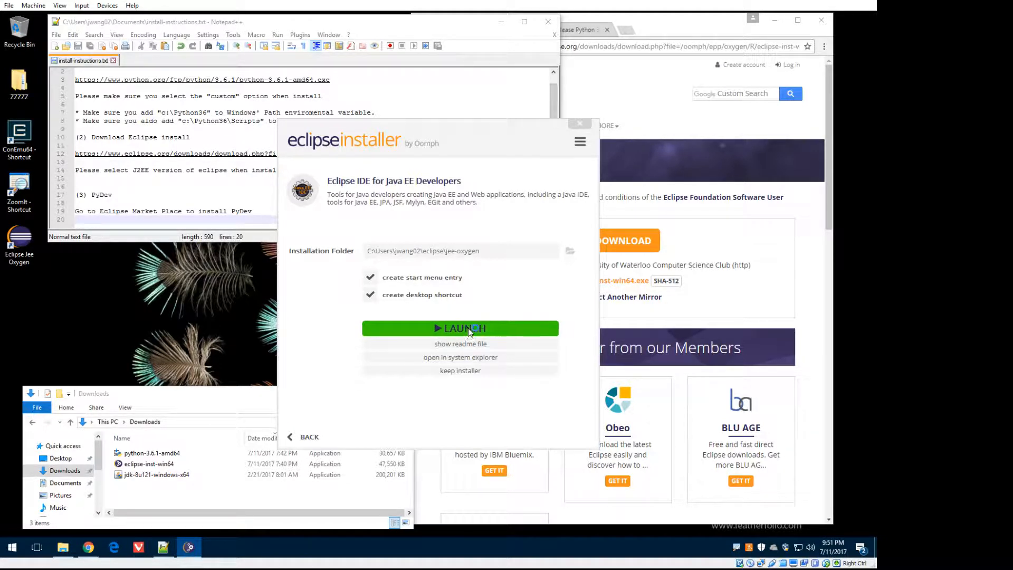
- Launch the newly installed Eclipse IDE for Java EE Developers from the Eclipse Installer
{"action": "left_click", "coordinate": [460, 329]}
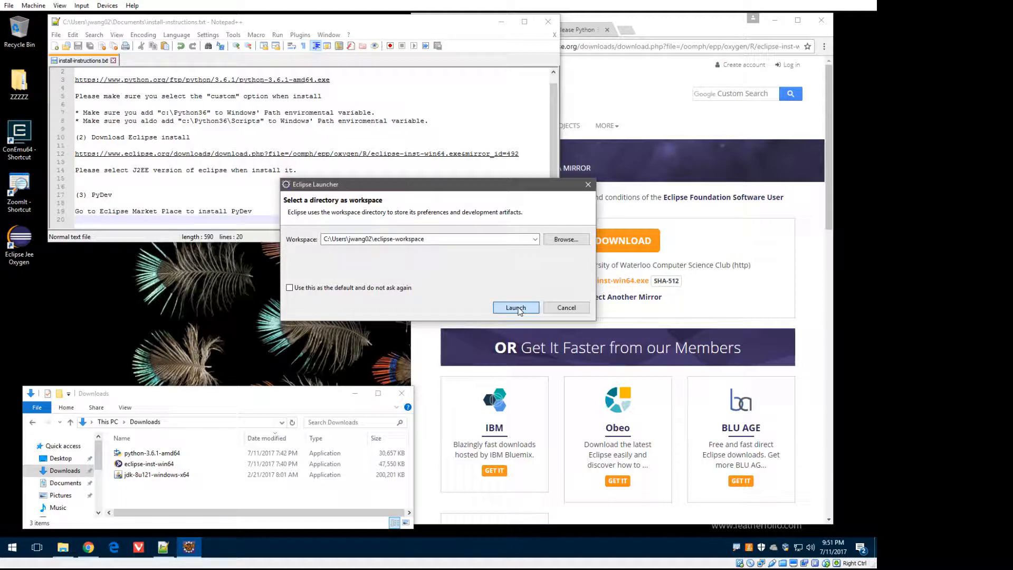
- Accept the default eclipse-workspace folder and start Eclipse Oxygen
{"action": "left_click", "coordinate": [515, 307]}
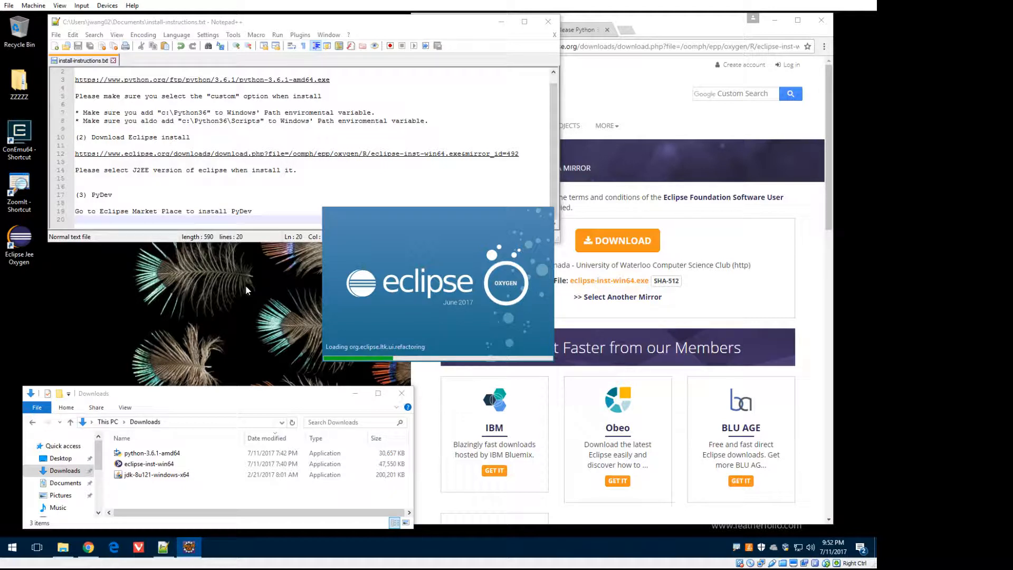
{"action": "mouse_move", "coordinate": [367, 303]}
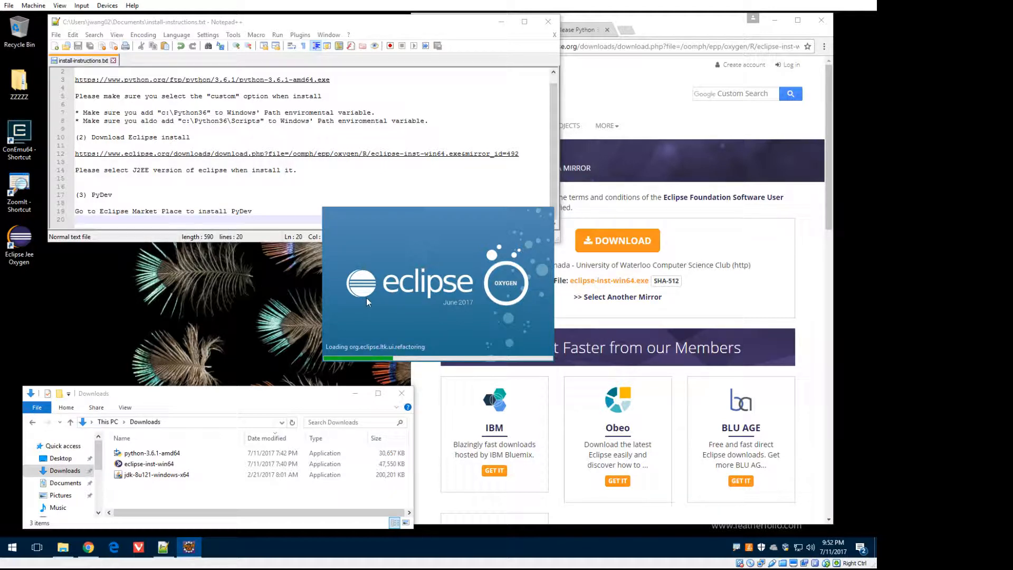
{"action": "mouse_move", "coordinate": [437, 295]}
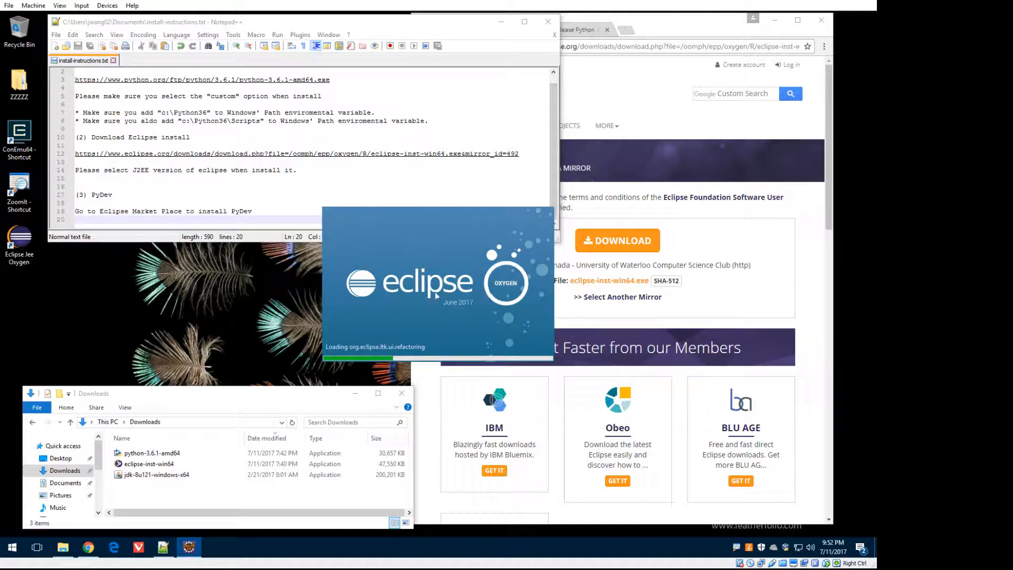
{"action": "mouse_move", "coordinate": [291, 302]}
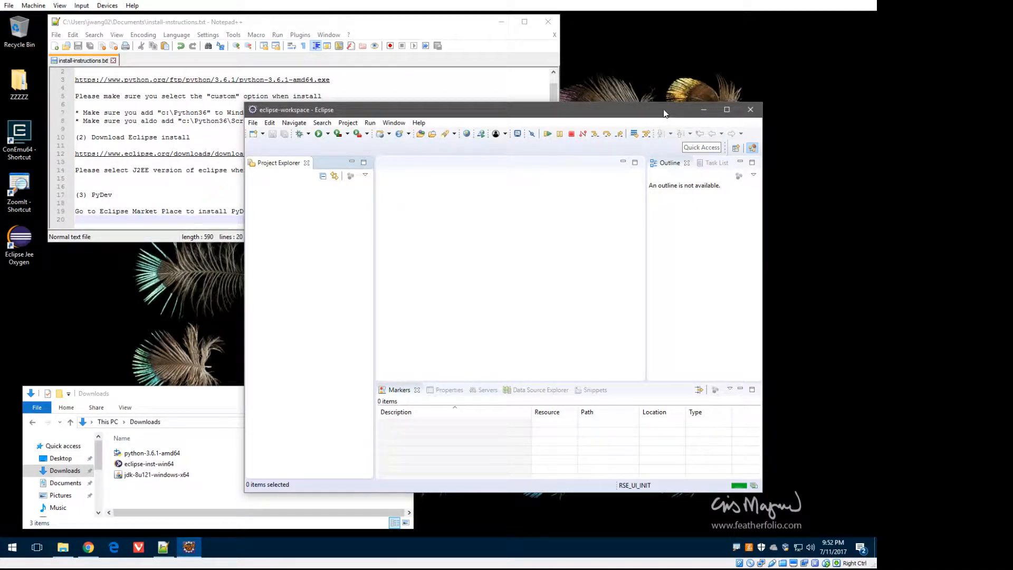
- Resize the Eclipse window, highlight PyDev in the install notes, and reopen the Help menu
{"action": "left_click", "coordinate": [726, 109]}
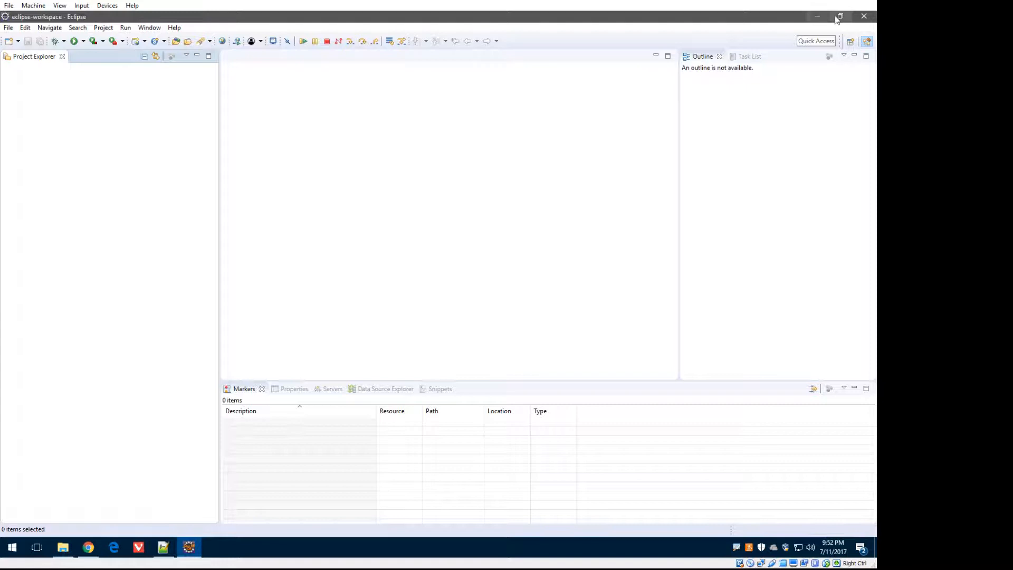
{"action": "left_click", "coordinate": [840, 16]}
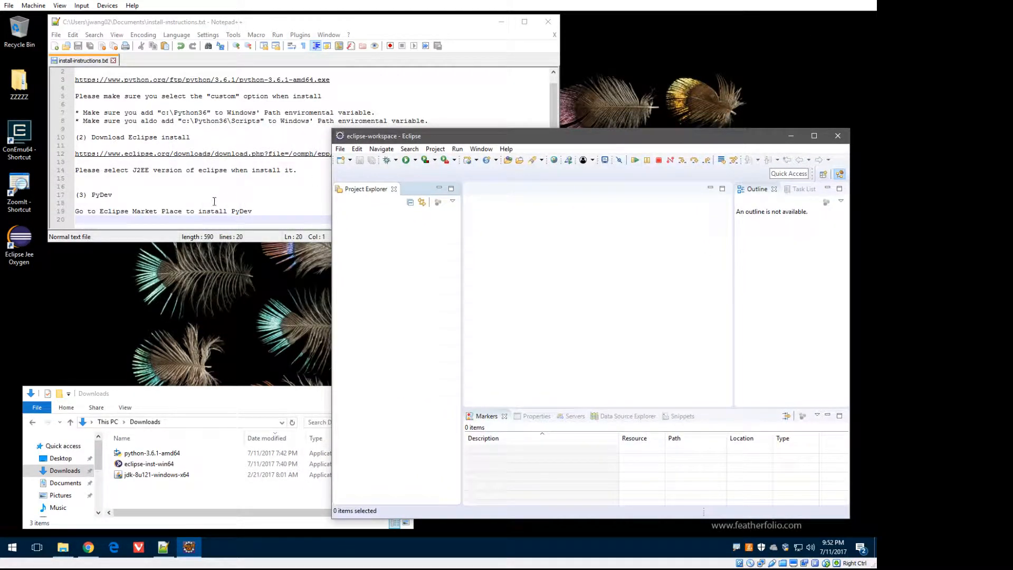
{"action": "double_click", "coordinate": [101, 195]}
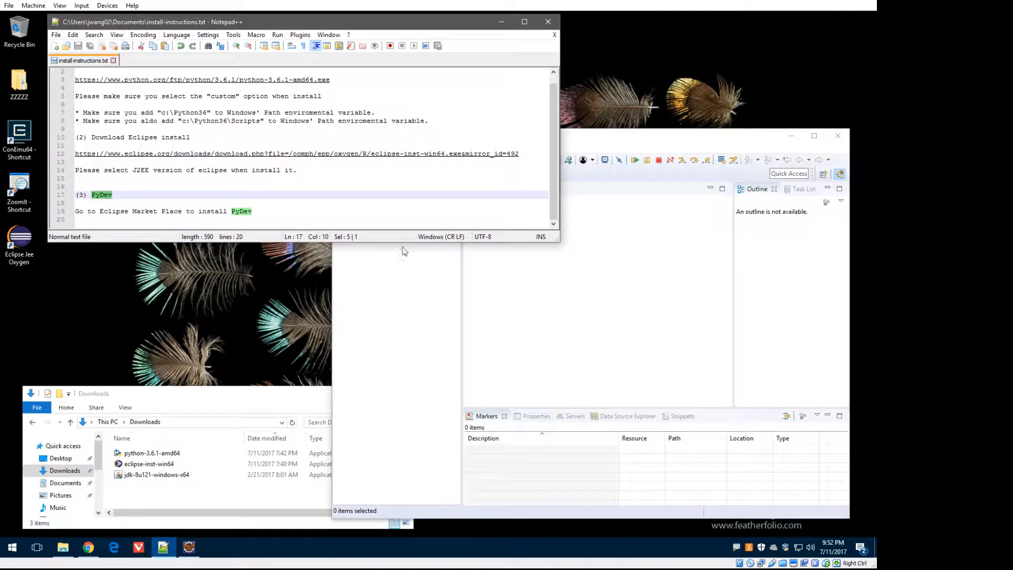
{"action": "left_click", "coordinate": [506, 149]}
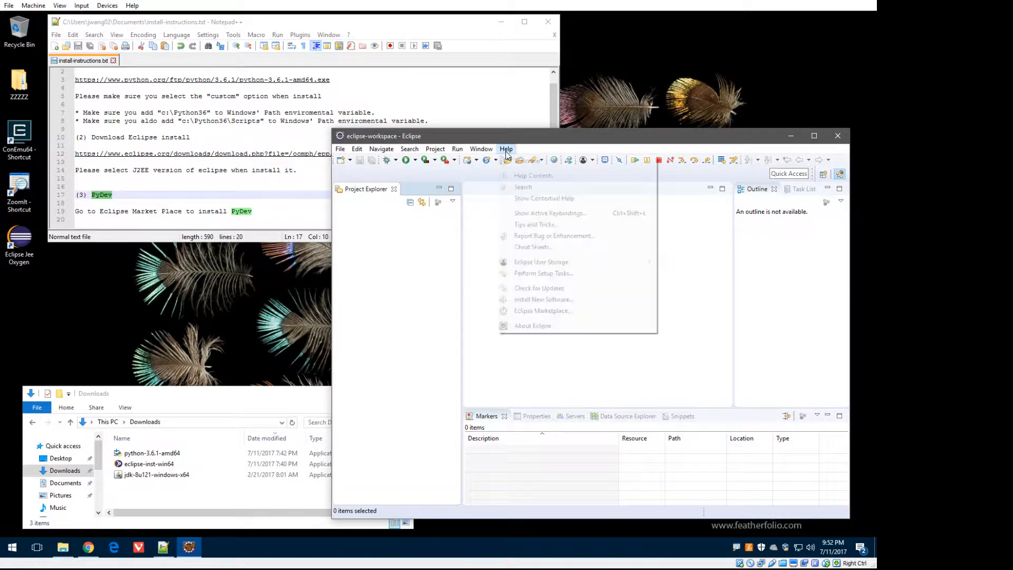
{"action": "mouse_move", "coordinate": [543, 299]}
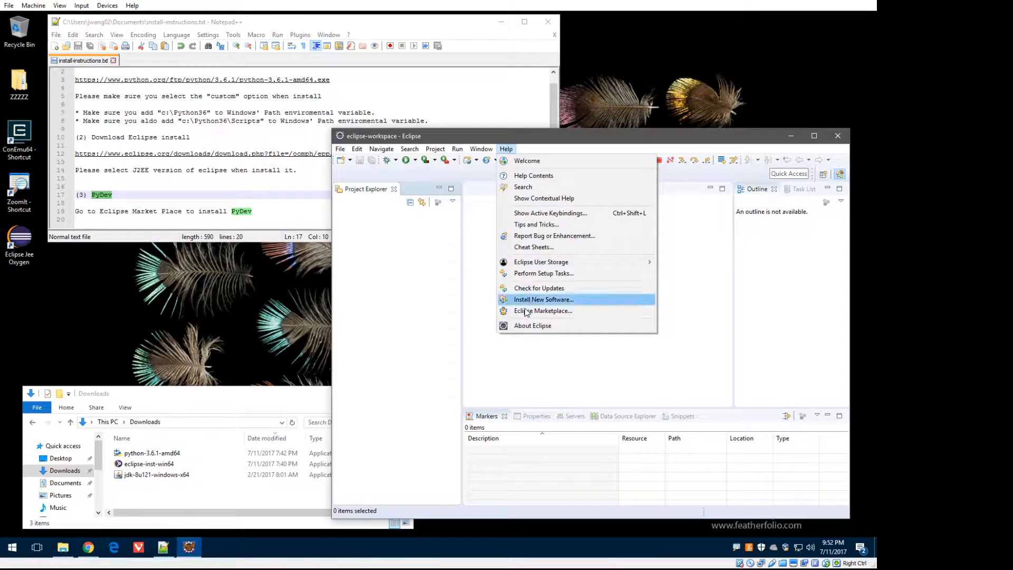
{"action": "mouse_move", "coordinate": [543, 311]}
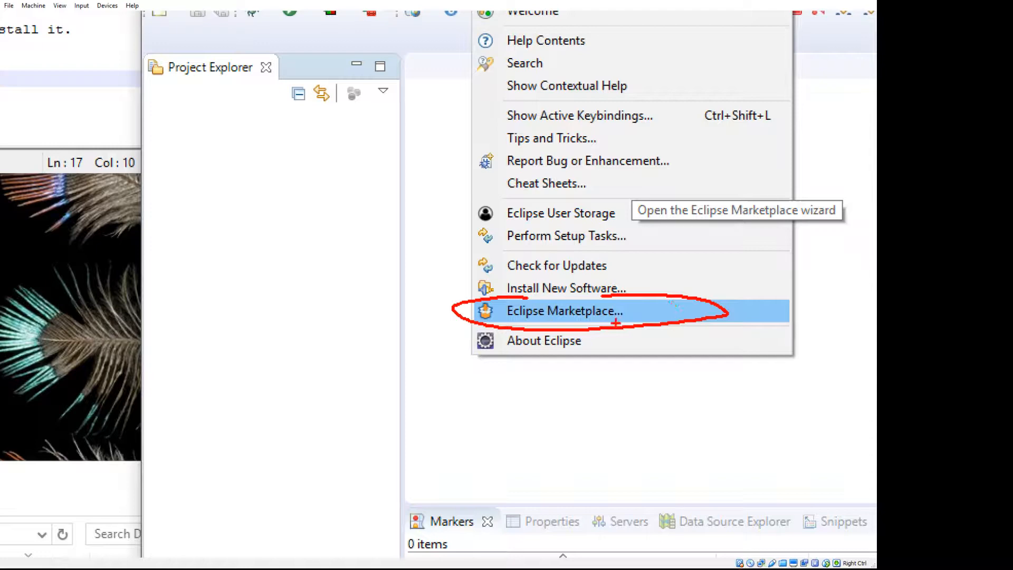
{"action": "left_click", "coordinate": [564, 311]}
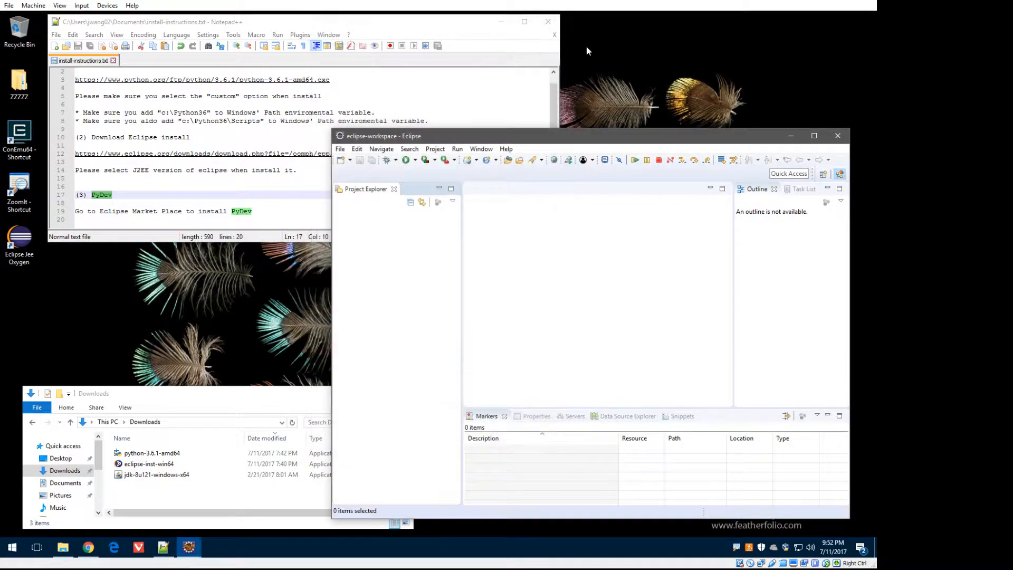
{"action": "left_click", "coordinate": [506, 149]}
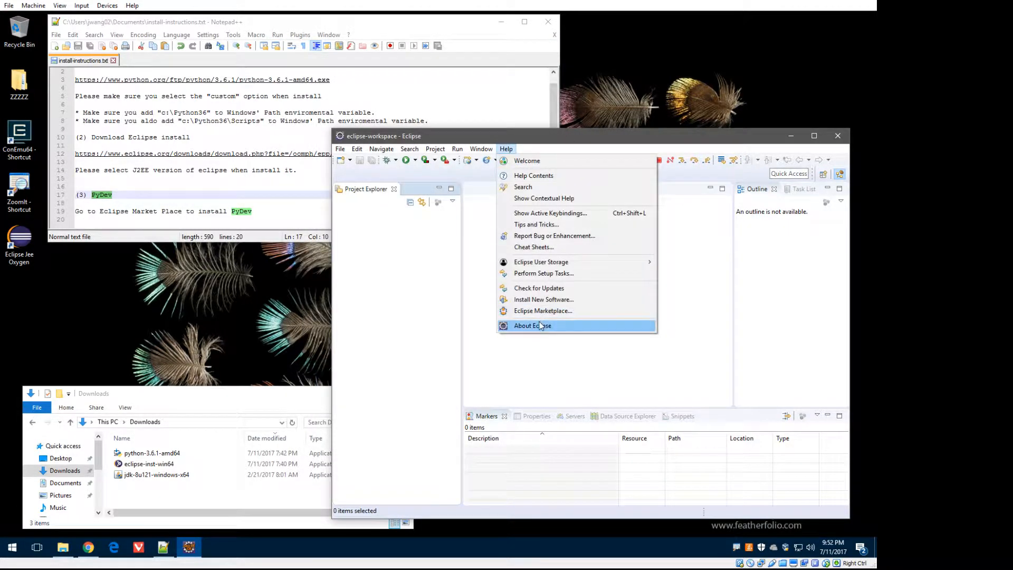
{"action": "mouse_move", "coordinate": [543, 310]}
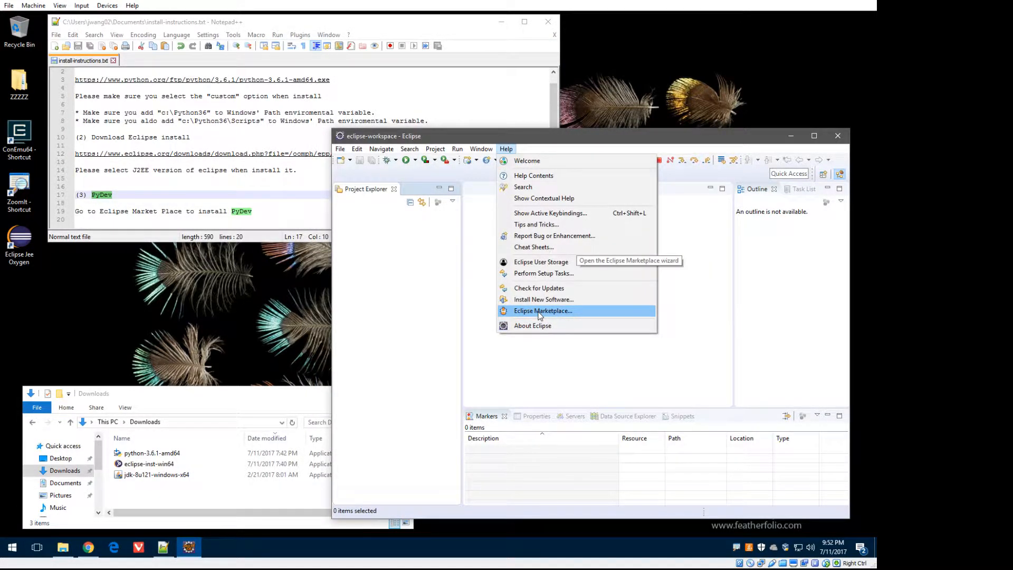
- Search the Eclipse Marketplace for pydev and start installing PyDev
{"action": "left_click", "coordinate": [543, 311]}
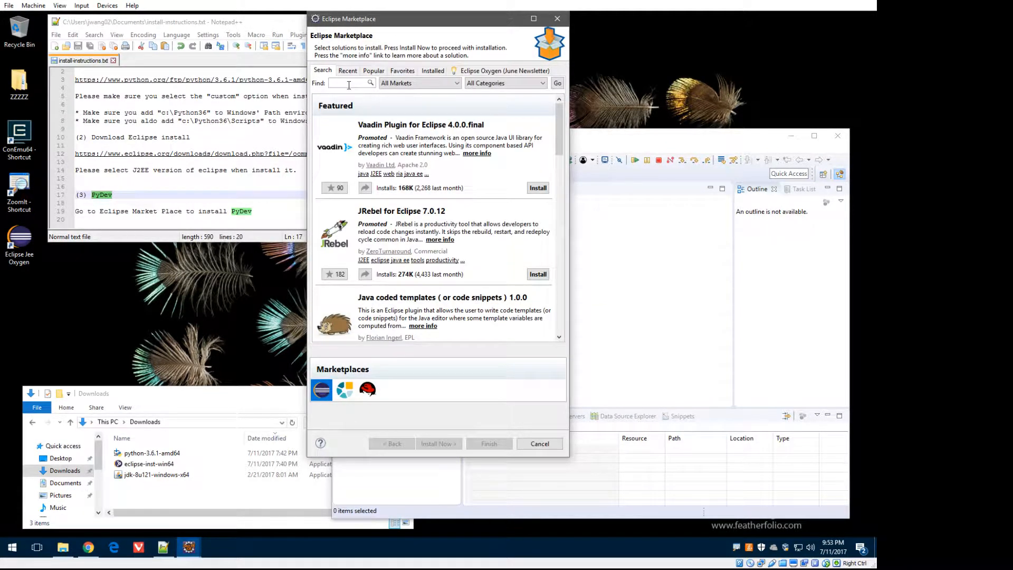
{"action": "type", "text": "pydev"}
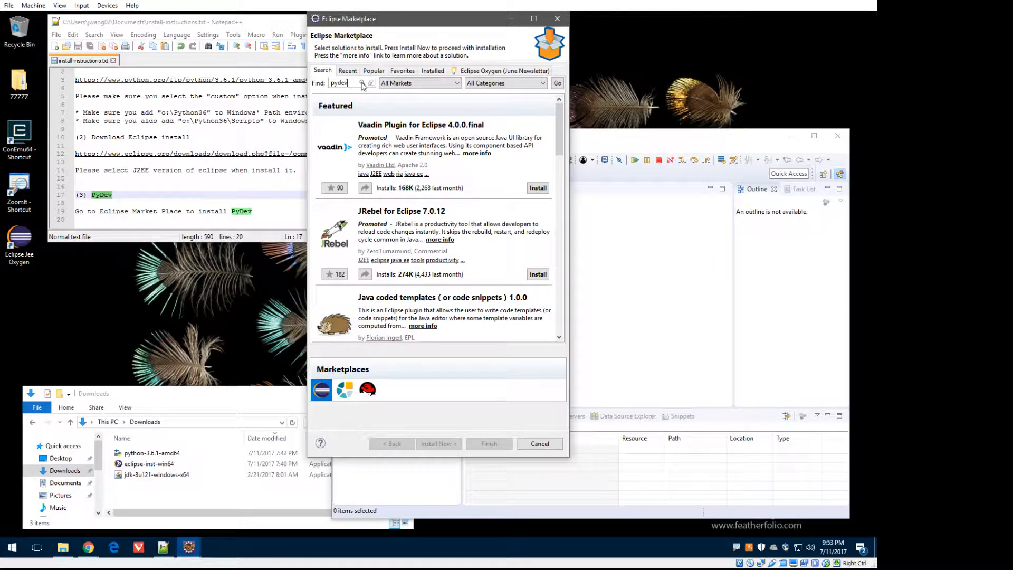
{"action": "left_click", "coordinate": [556, 83]}
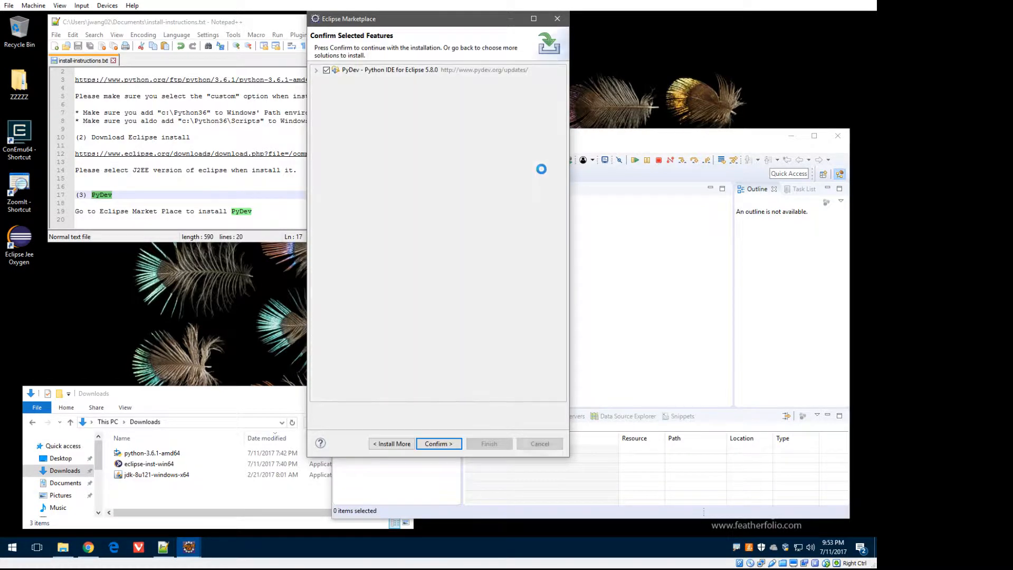
- Confirm the selected PyDev features and accept the license agreements
{"action": "left_click", "coordinate": [317, 70]}
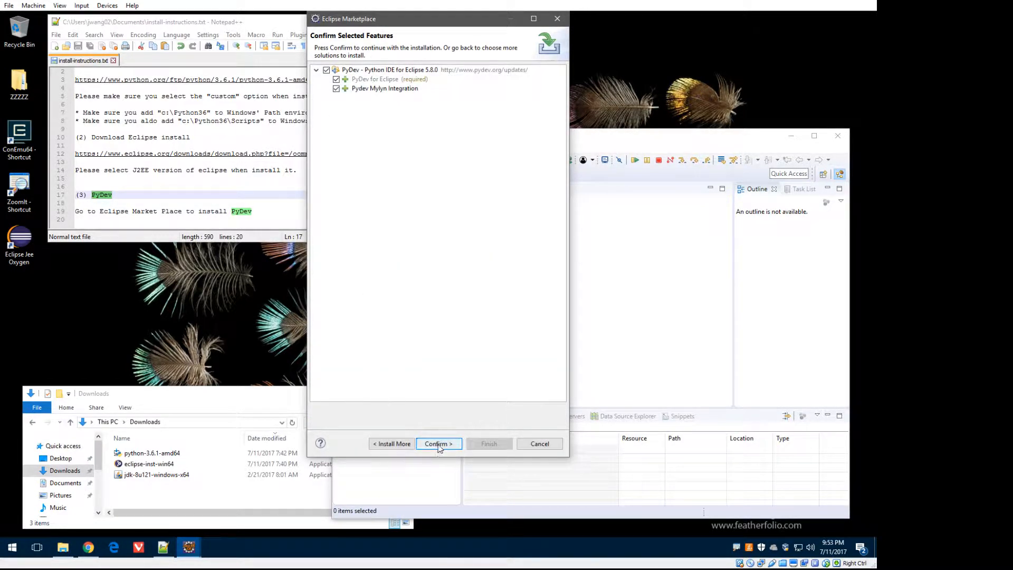
{"action": "left_click", "coordinate": [439, 444]}
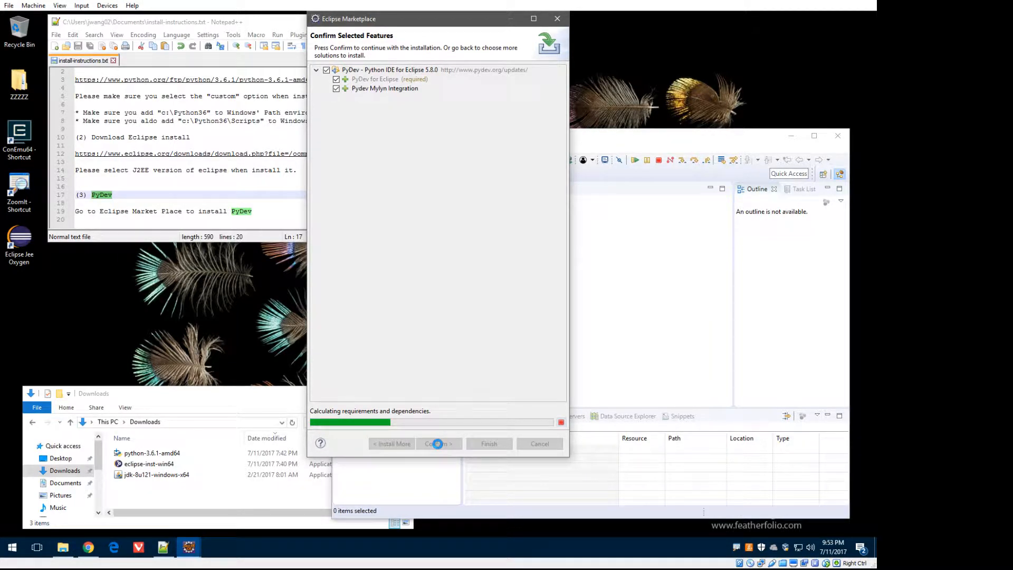
{"action": "left_click", "coordinate": [437, 444]}
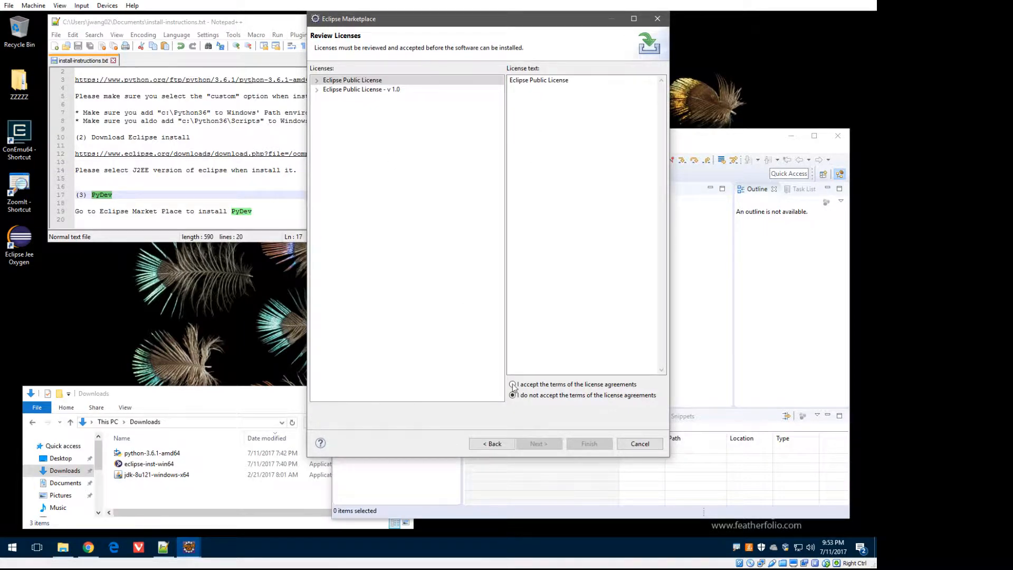
{"action": "left_click", "coordinate": [512, 385]}
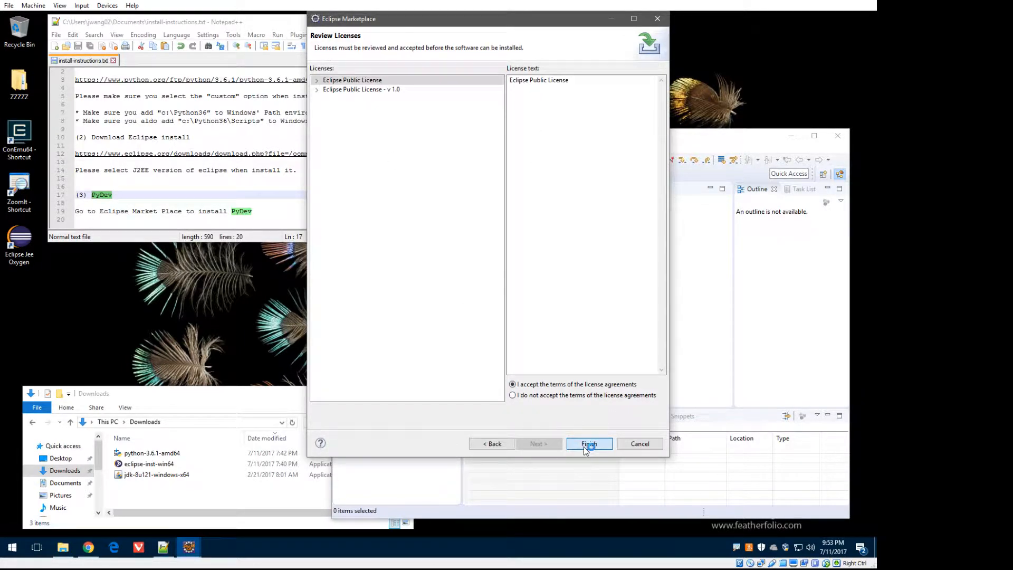
- Finish installing PyDev, trust the Brainwy certificate, and restart Eclipse
{"action": "left_click", "coordinate": [588, 444]}
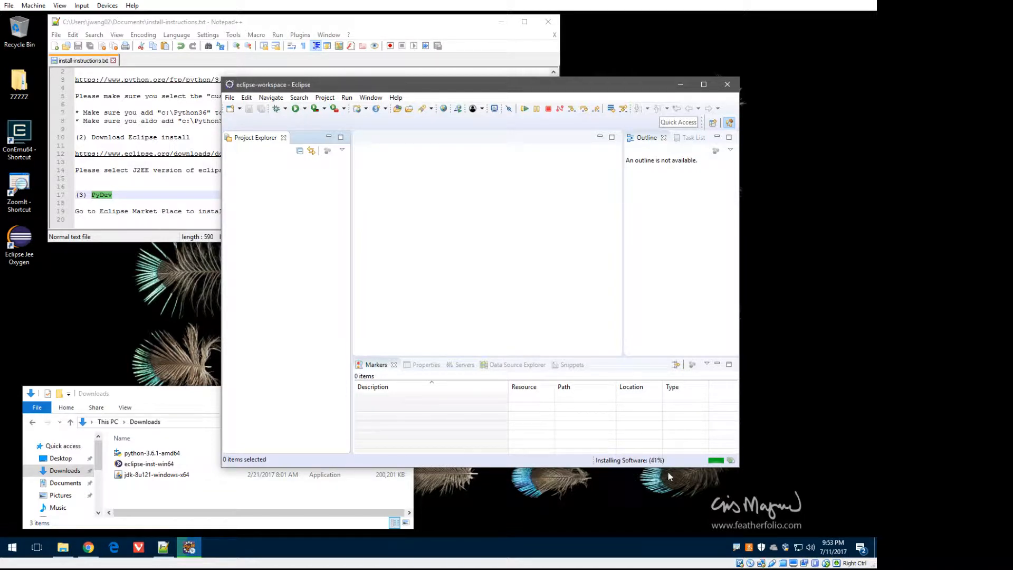
{"action": "mouse_move", "coordinate": [686, 487]}
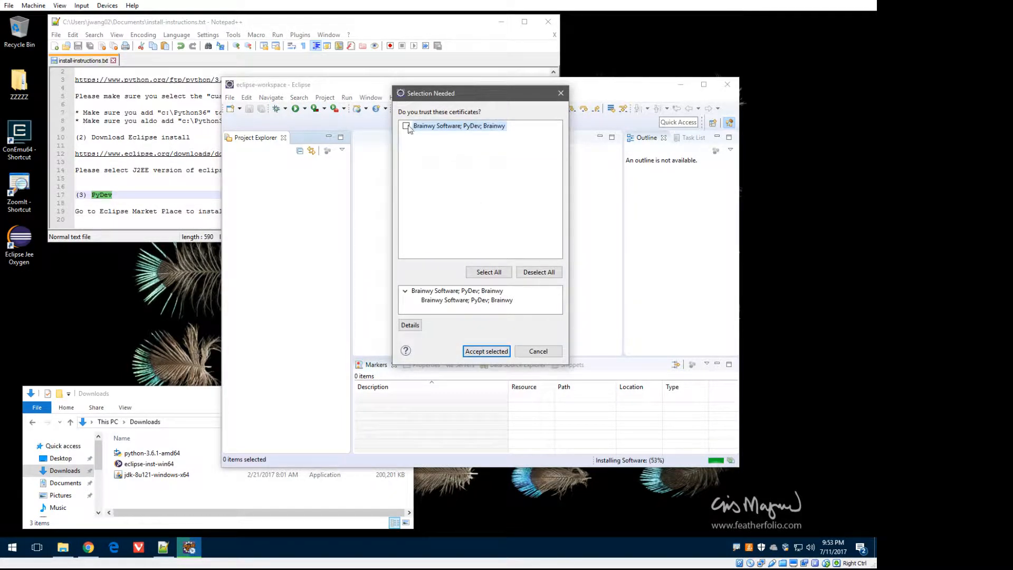
{"action": "left_click", "coordinate": [406, 126]}
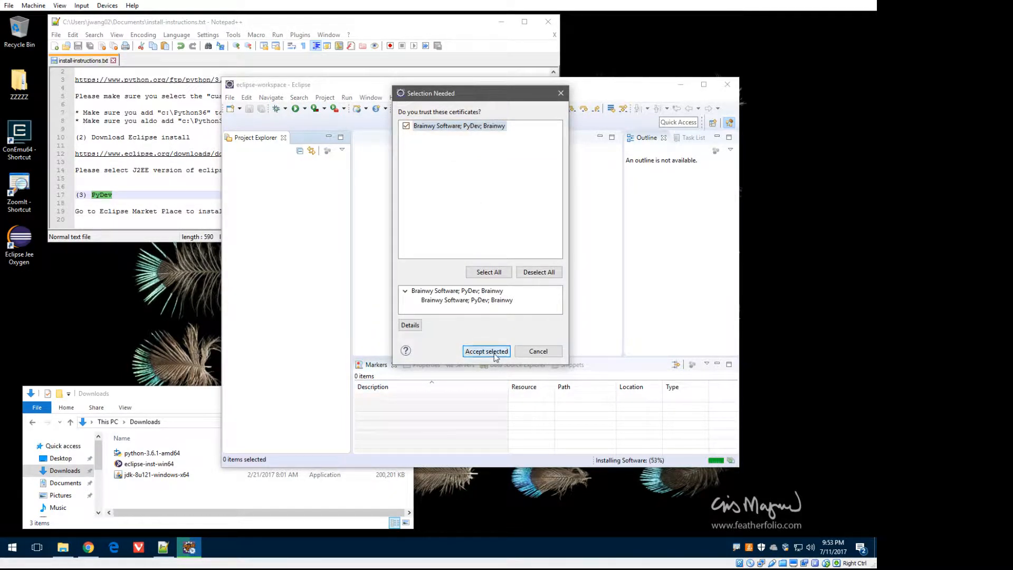
{"action": "left_click", "coordinate": [486, 351]}
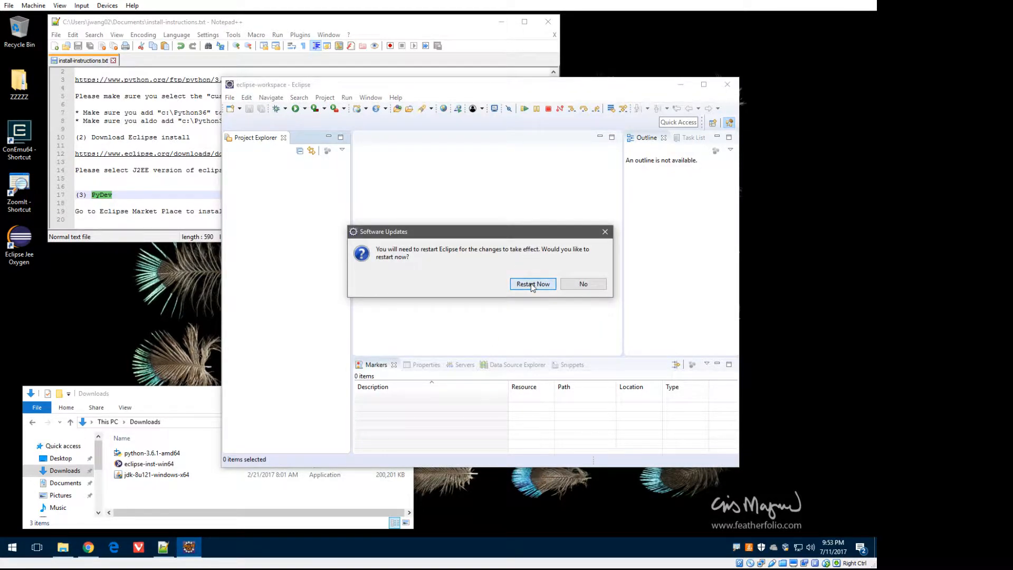
{"action": "left_click", "coordinate": [532, 284]}
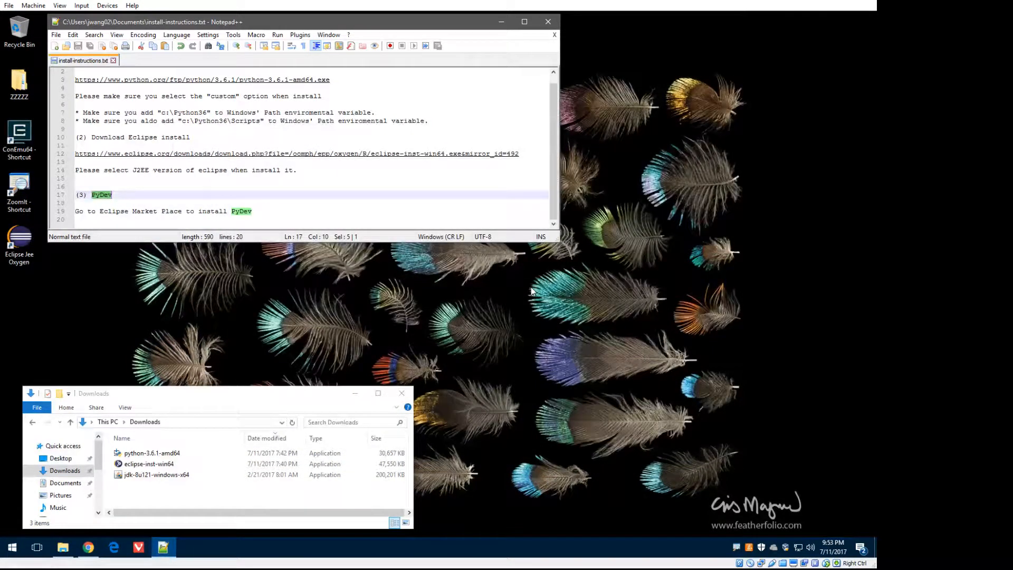
{"action": "mouse_move", "coordinate": [536, 297]}
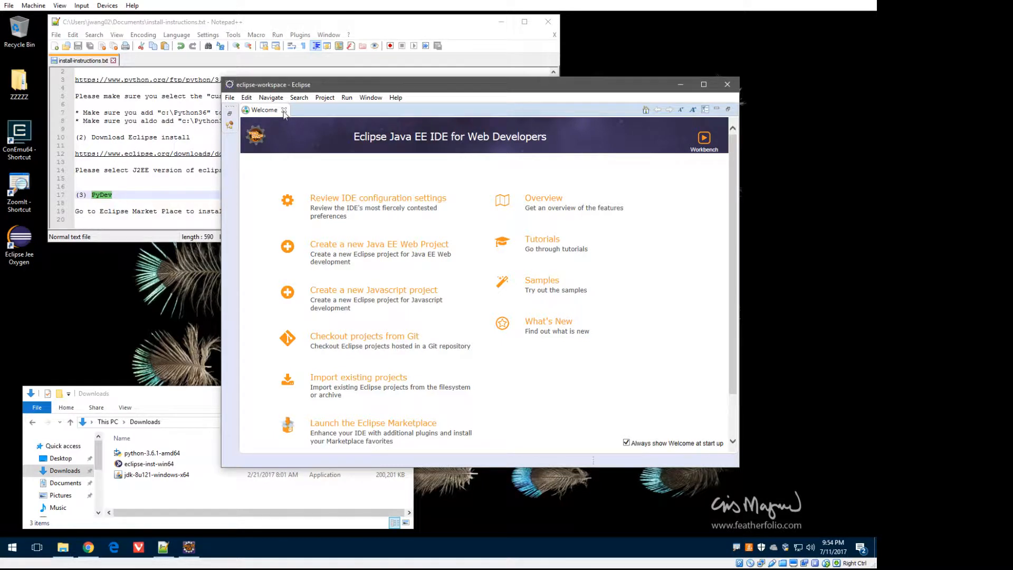
- Close the welcome page and dismiss the 'chosen operation is not enabled' notice
{"action": "left_click", "coordinate": [283, 110]}
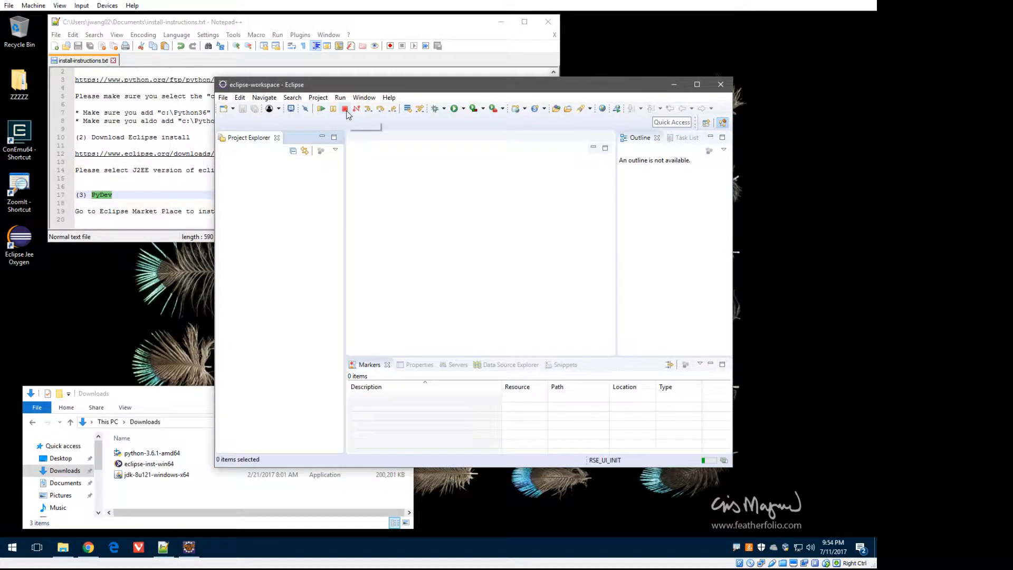
{"action": "left_click", "coordinate": [345, 107]}
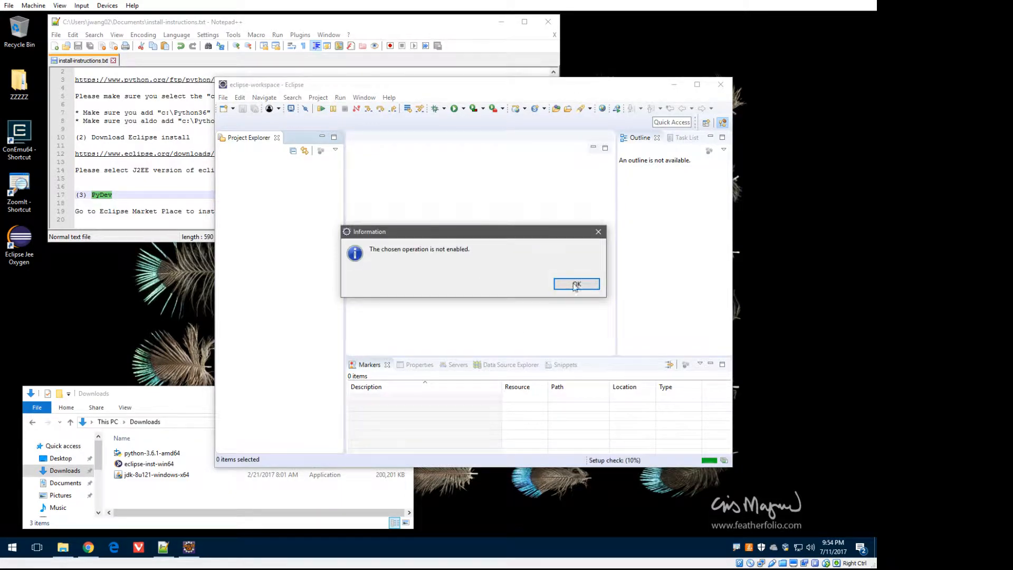
{"action": "mouse_move", "coordinate": [636, 380]}
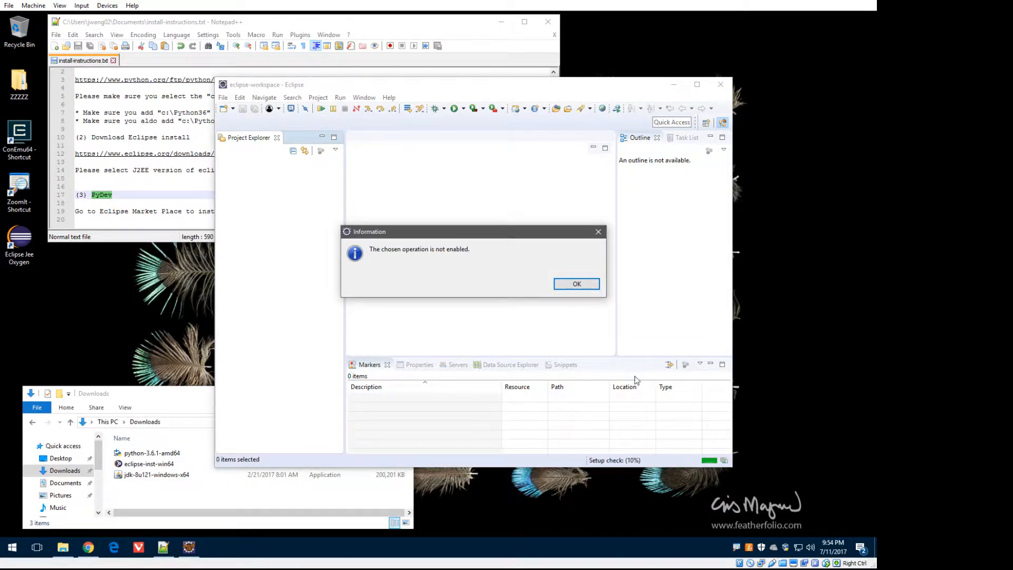
{"action": "mouse_move", "coordinate": [570, 302]}
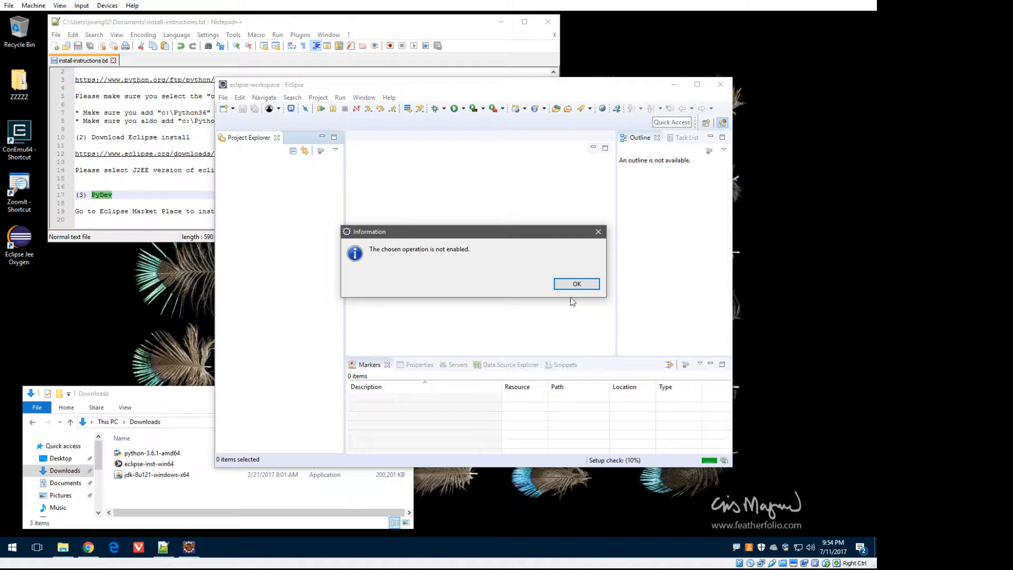
{"action": "mouse_move", "coordinate": [575, 323]}
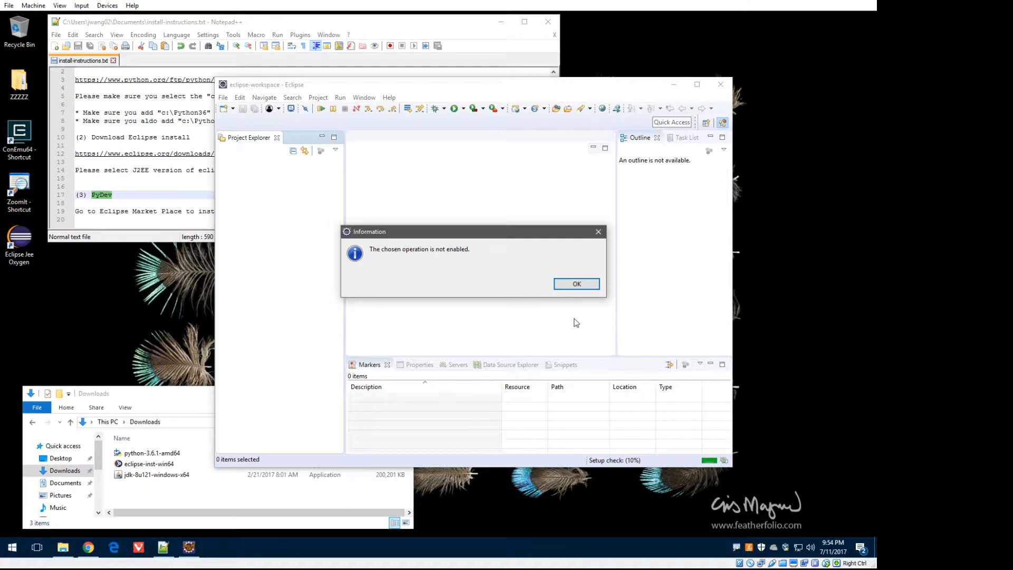
{"action": "left_click", "coordinate": [576, 284]}
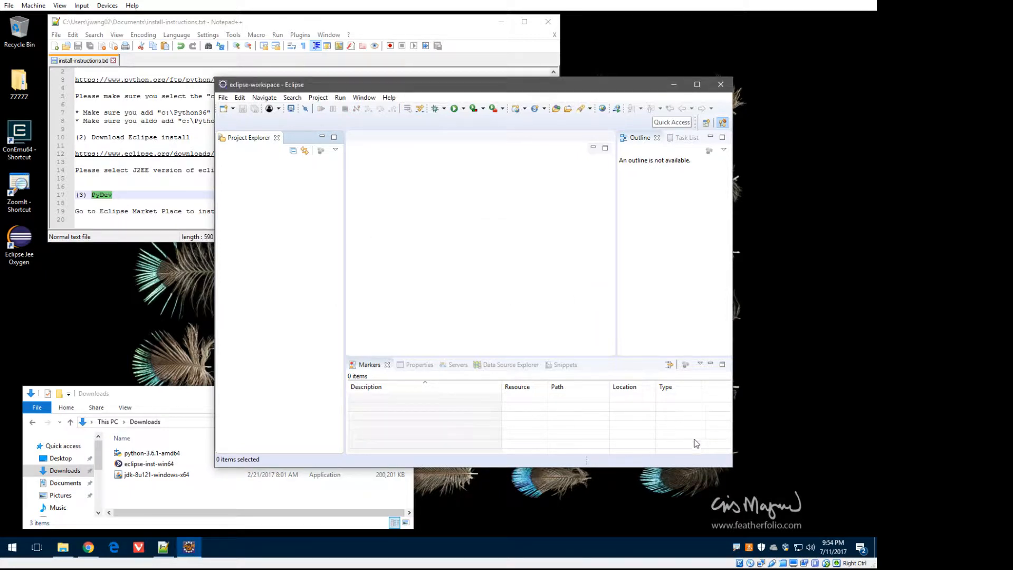
{"action": "mouse_move", "coordinate": [734, 469]}
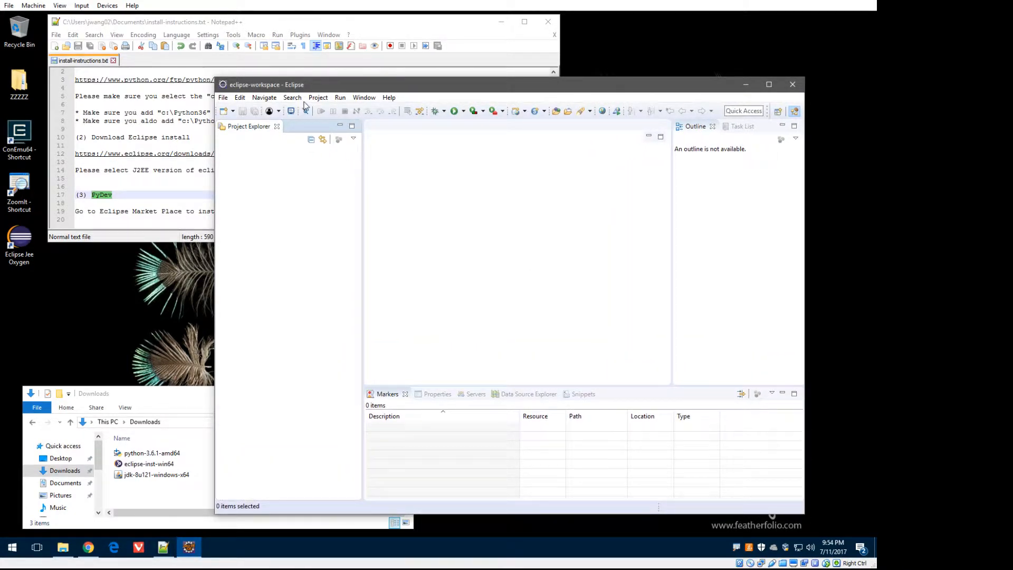
- Open File > New > Other to show every wizard, including the PyDev category
{"action": "left_click", "coordinate": [222, 97]}
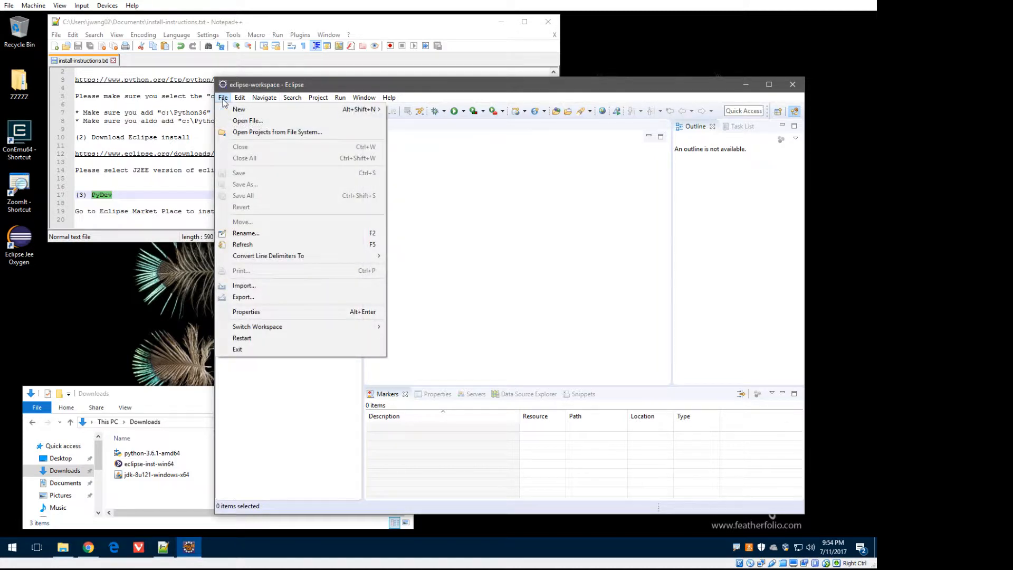
{"action": "mouse_move", "coordinate": [239, 109]}
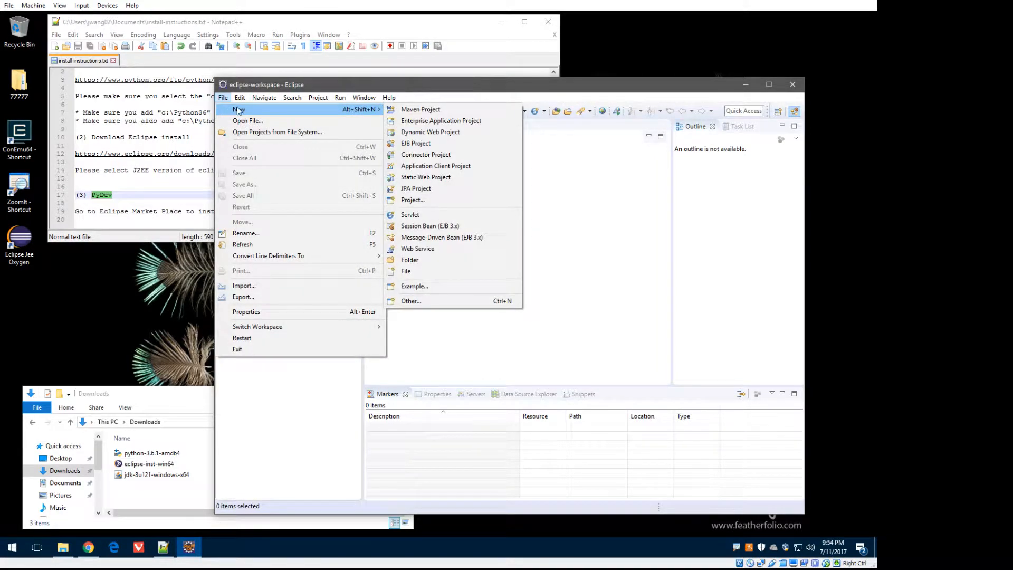
{"action": "mouse_move", "coordinate": [429, 225]}
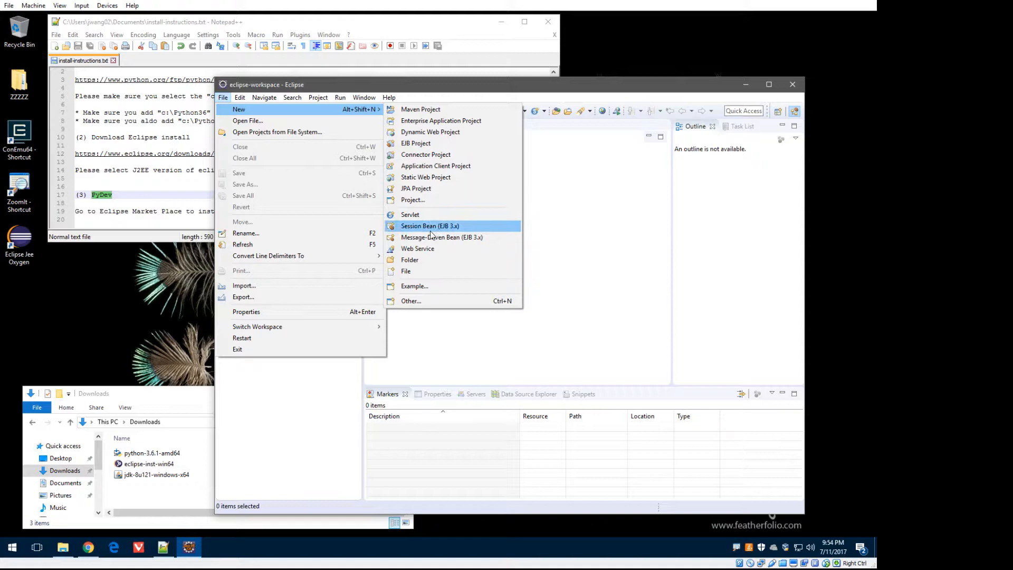
{"action": "mouse_move", "coordinate": [420, 301]}
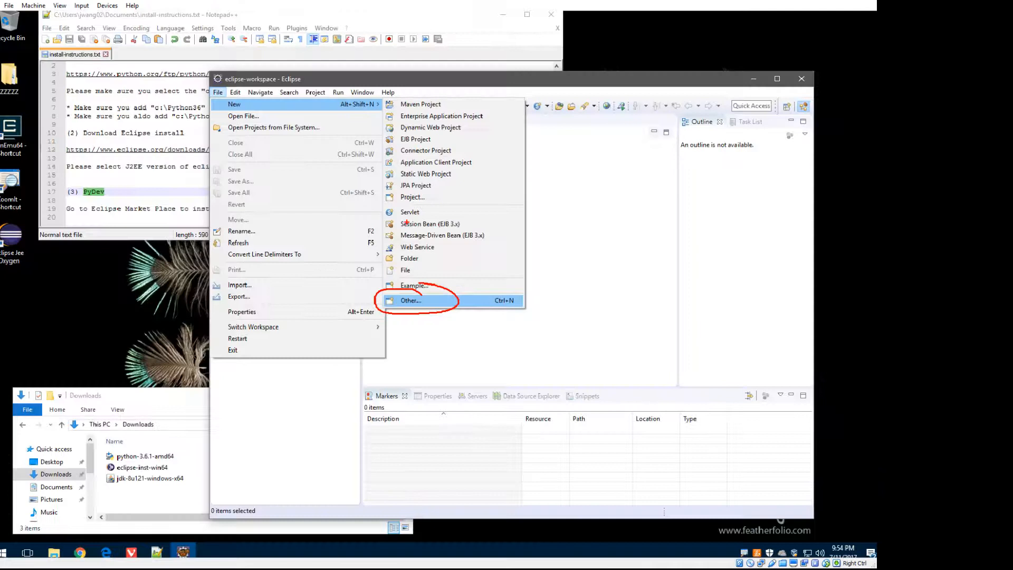
{"action": "left_click", "coordinate": [411, 300]}
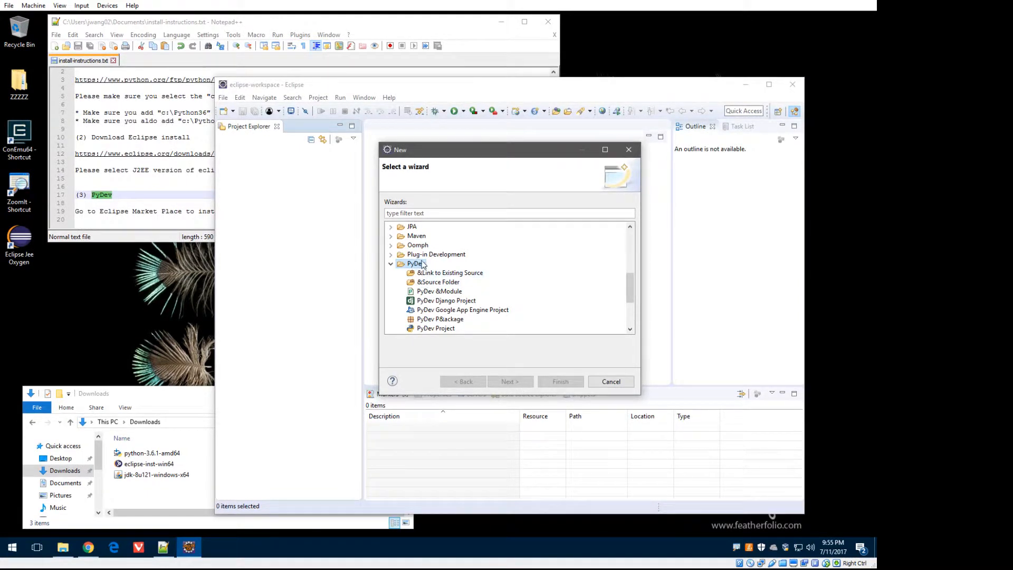
{"action": "mouse_move", "coordinate": [482, 296]}
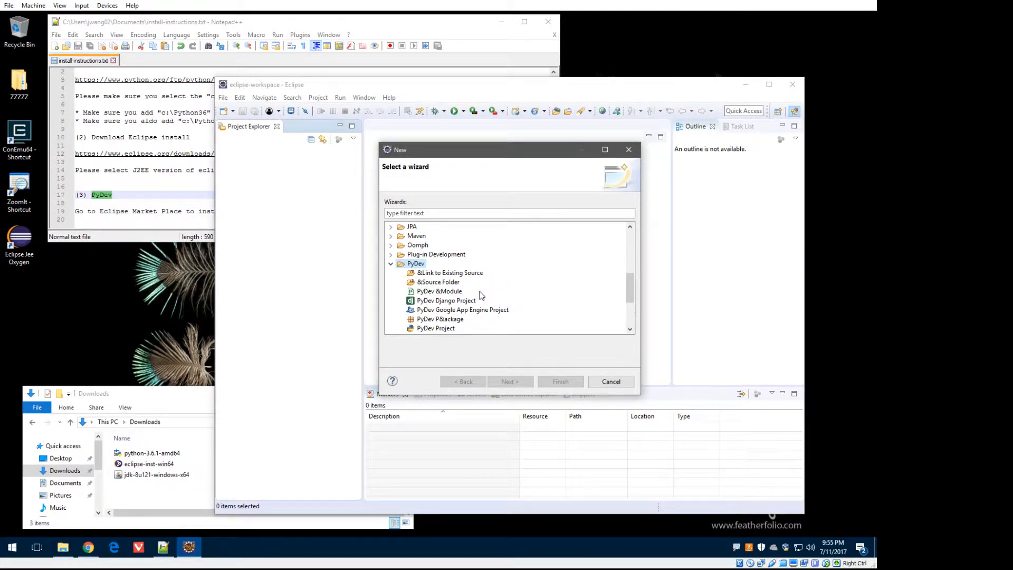
- Choose the PyDev Project wizard and continue to the new project's settings
{"action": "scroll", "scroll_direction": "down", "scroll_amount": 3}
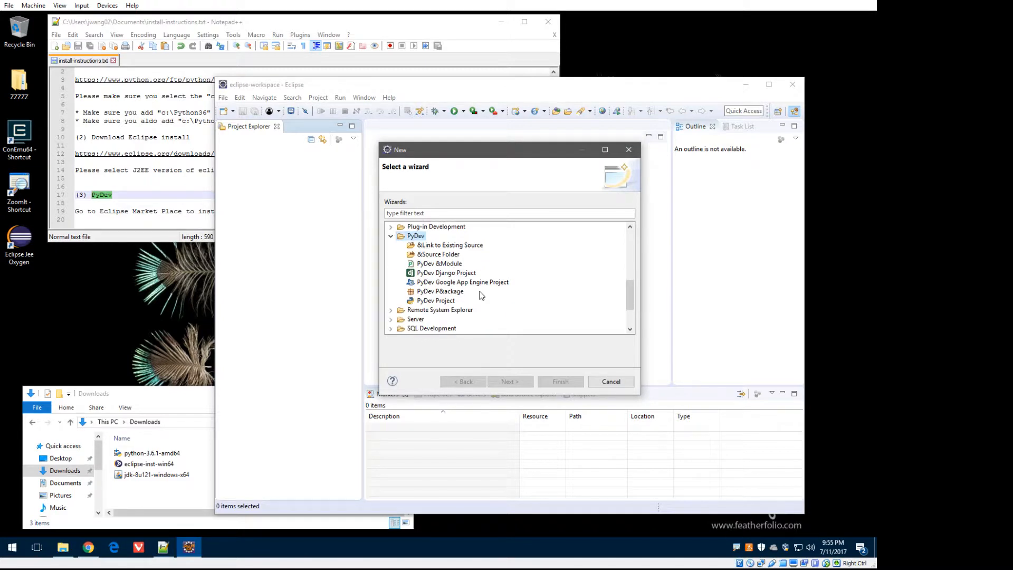
{"action": "mouse_move", "coordinate": [440, 310]}
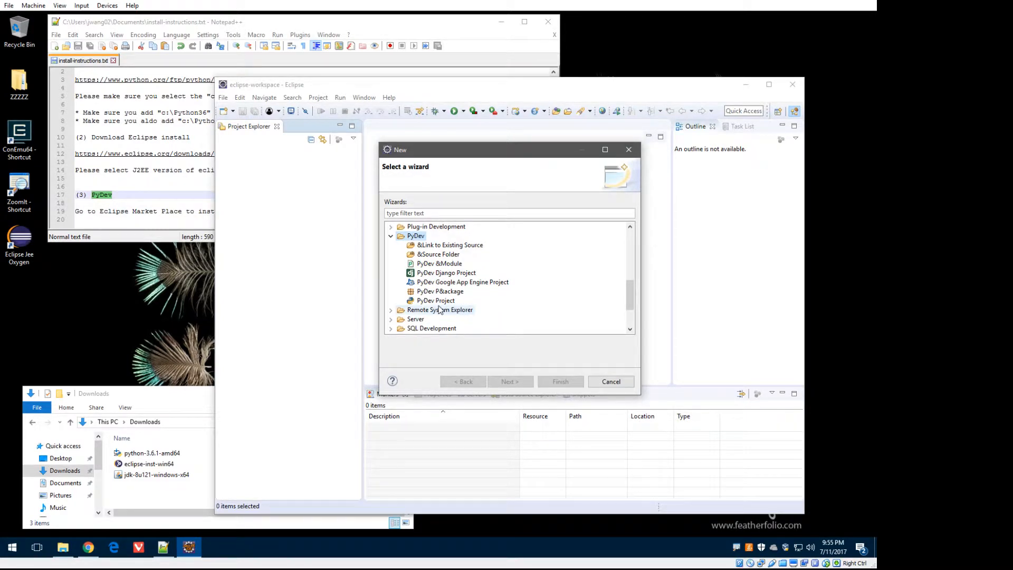
{"action": "left_click", "coordinate": [436, 301]}
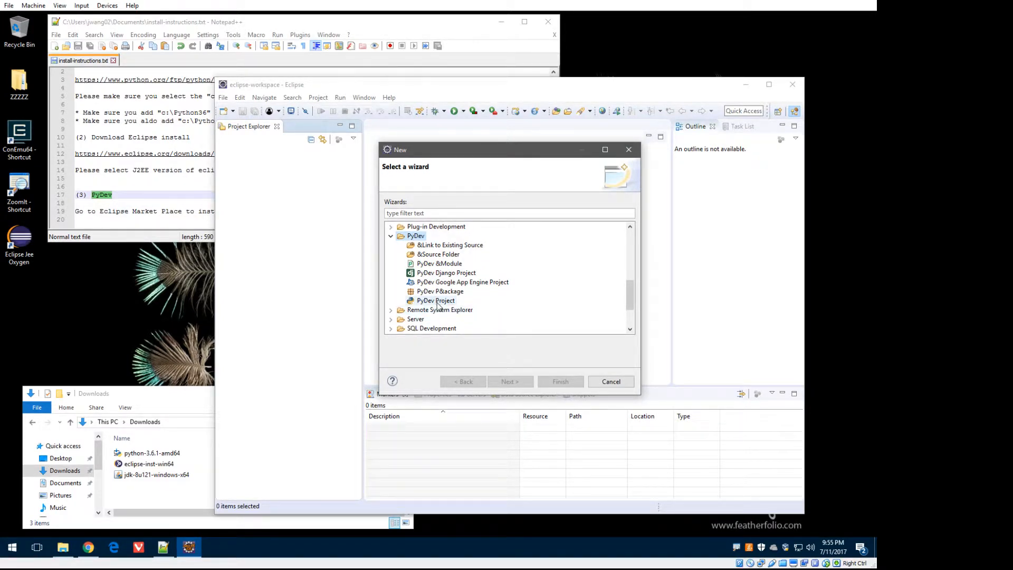
{"action": "left_click", "coordinate": [436, 291]}
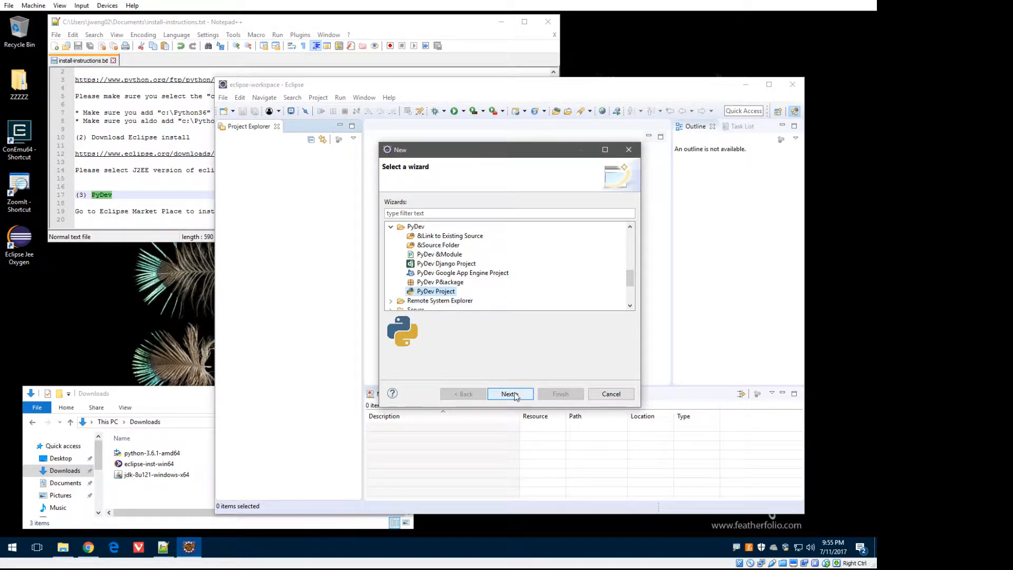
{"action": "left_click", "coordinate": [510, 394]}
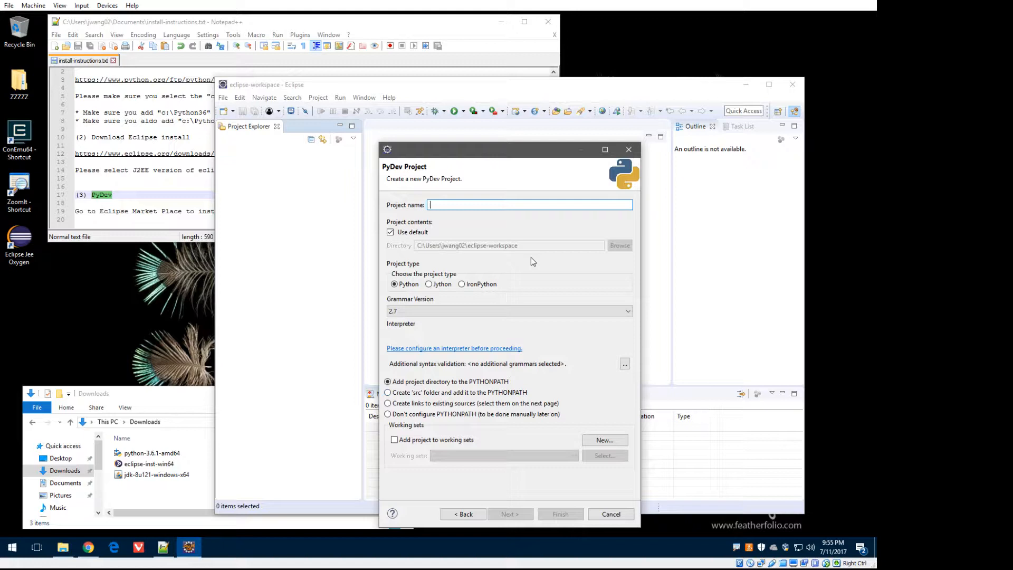
- Name the project helloworld with grammar version 3.6 and bring up interpreter configuration
{"action": "type", "text": "hello"}
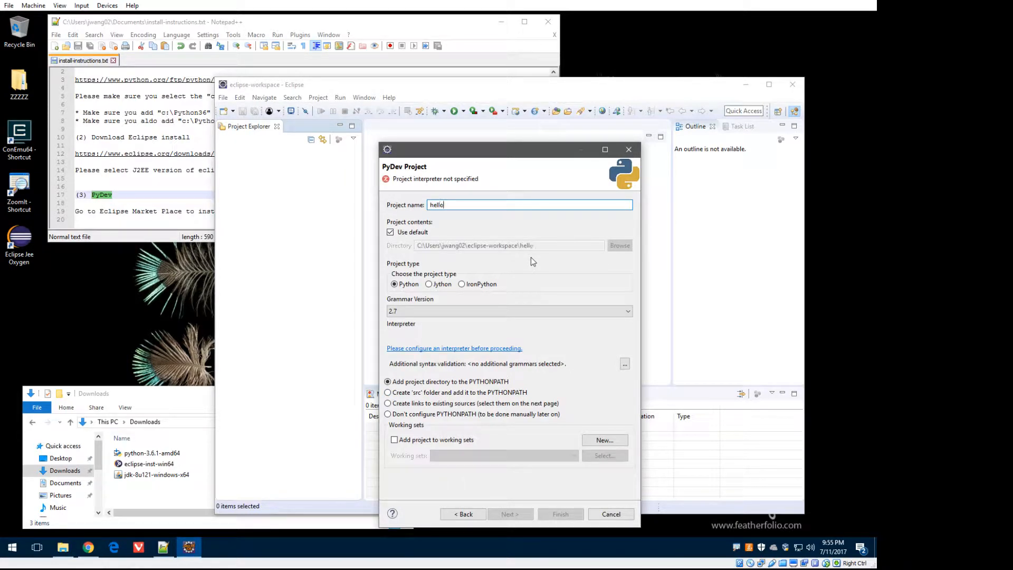
{"action": "type", "text": "worl"}
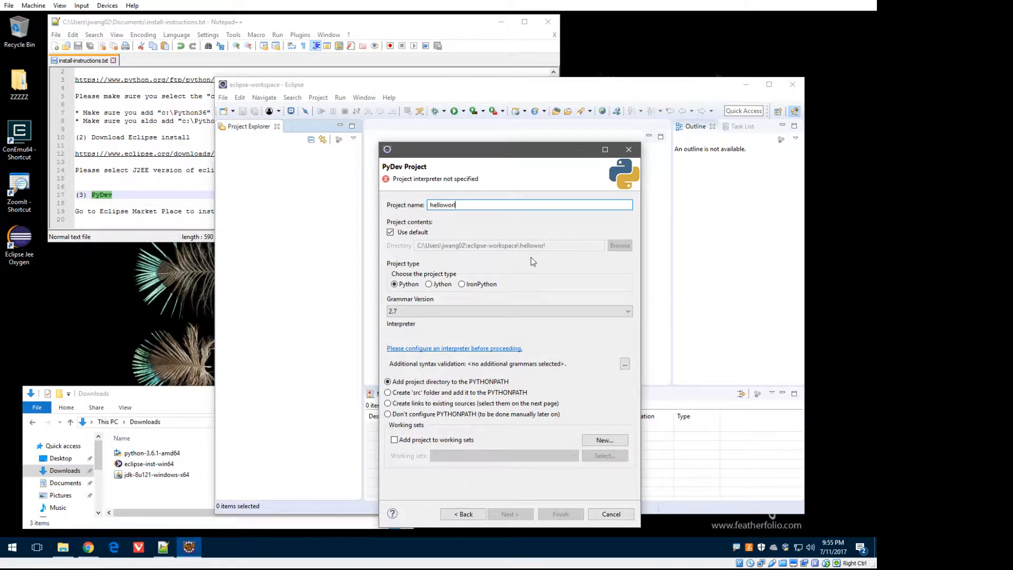
{"action": "type", "text": "ld"}
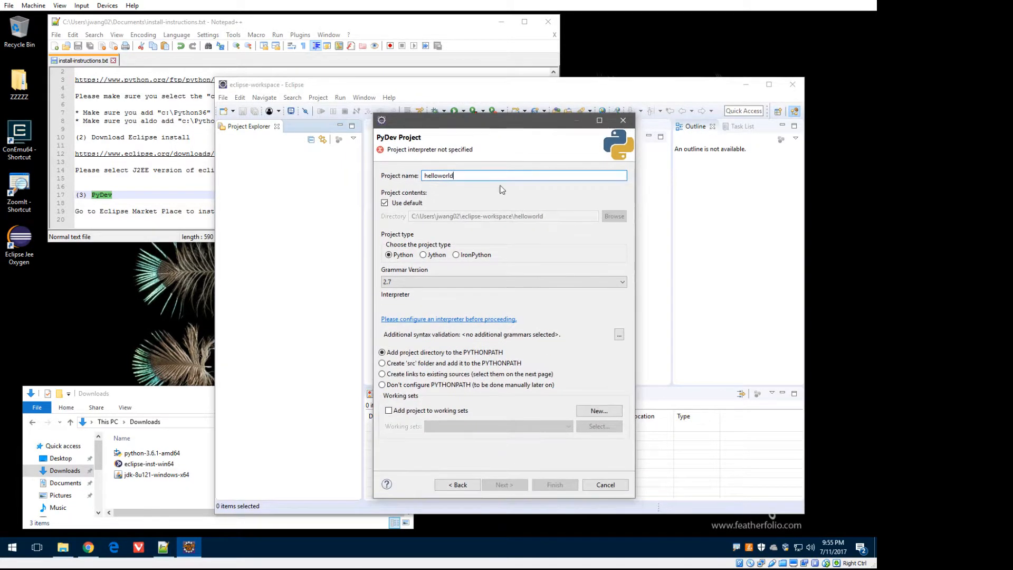
{"action": "mouse_move", "coordinate": [414, 272]}
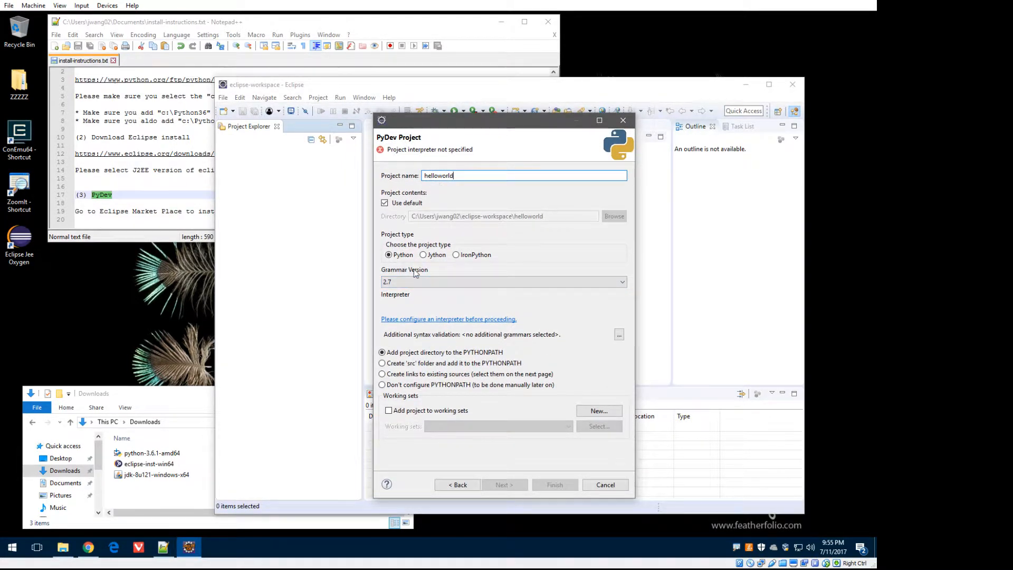
{"action": "left_click", "coordinate": [501, 281]}
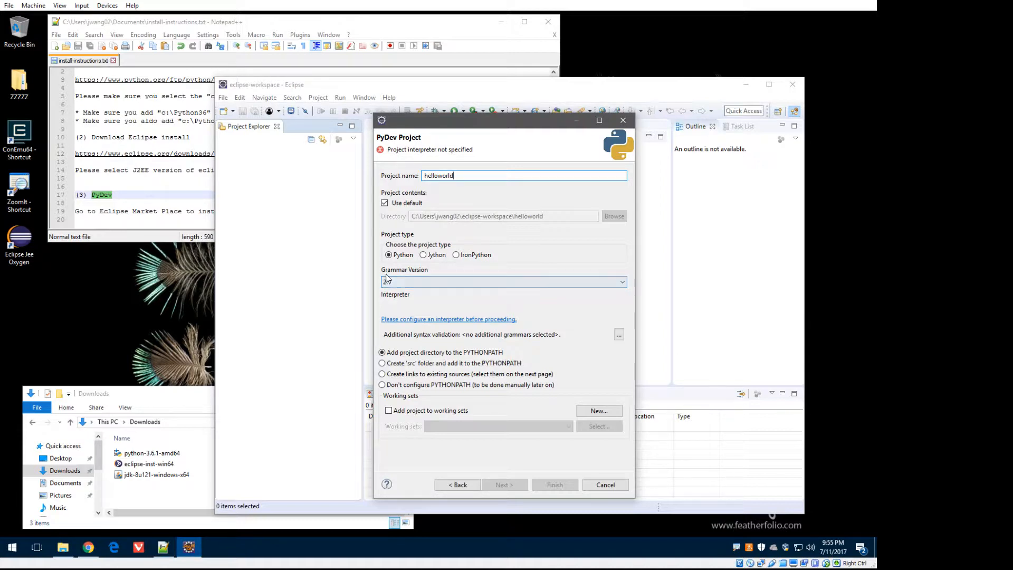
{"action": "left_click", "coordinate": [503, 281]}
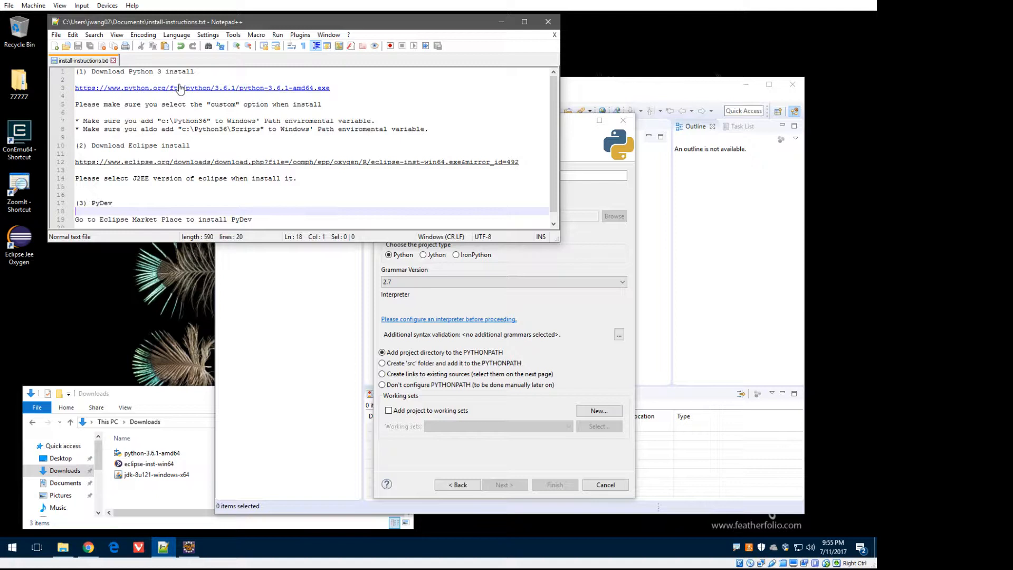
{"action": "type", "text": "helloworld"}
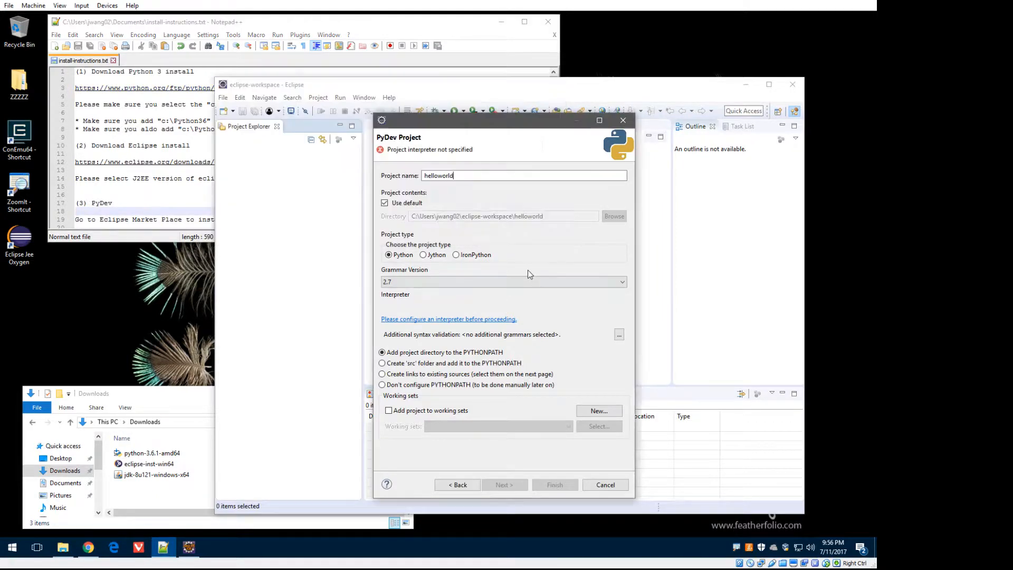
{"action": "left_click", "coordinate": [620, 281]}
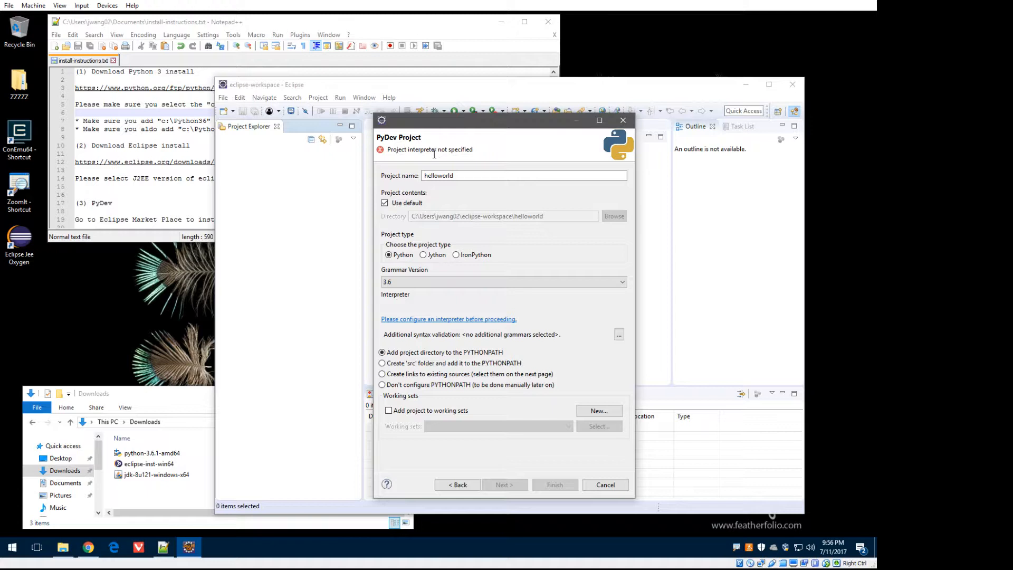
{"action": "left_click", "coordinate": [448, 319]}
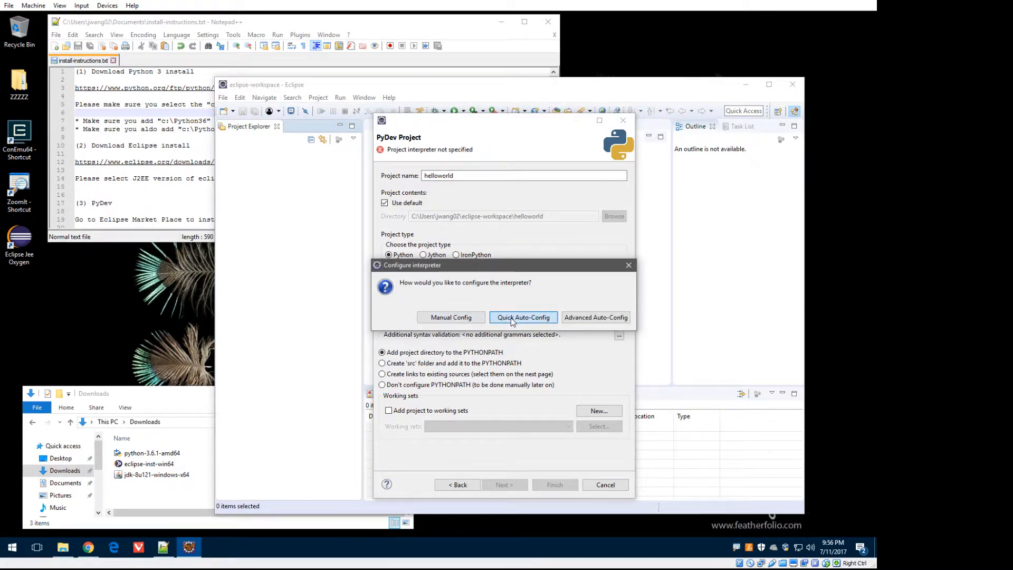
- Quick auto-configure the Python interpreter and check the C:\Python36 folder in File Explorer
{"action": "left_click", "coordinate": [523, 317]}
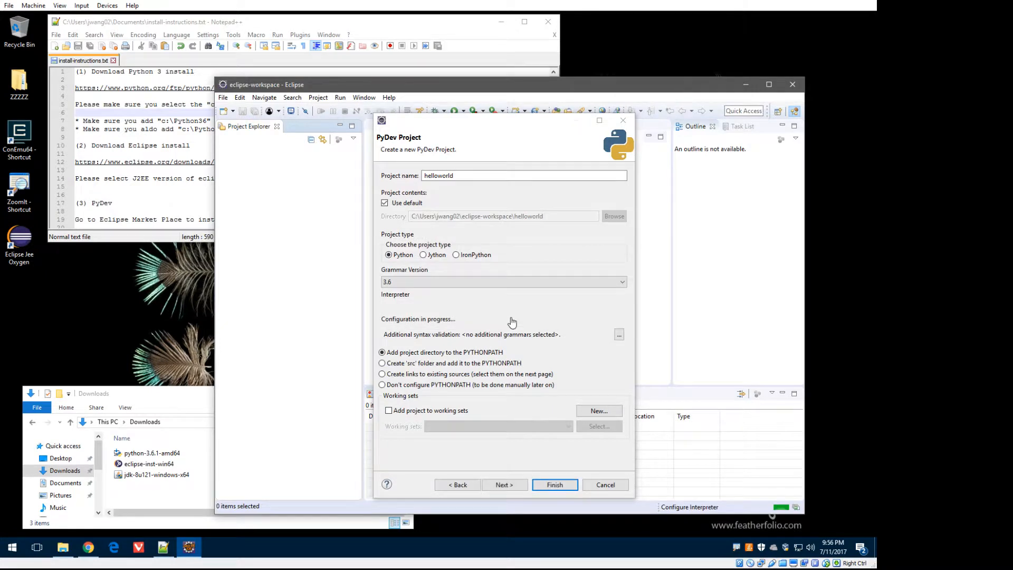
{"action": "mouse_move", "coordinate": [512, 320]}
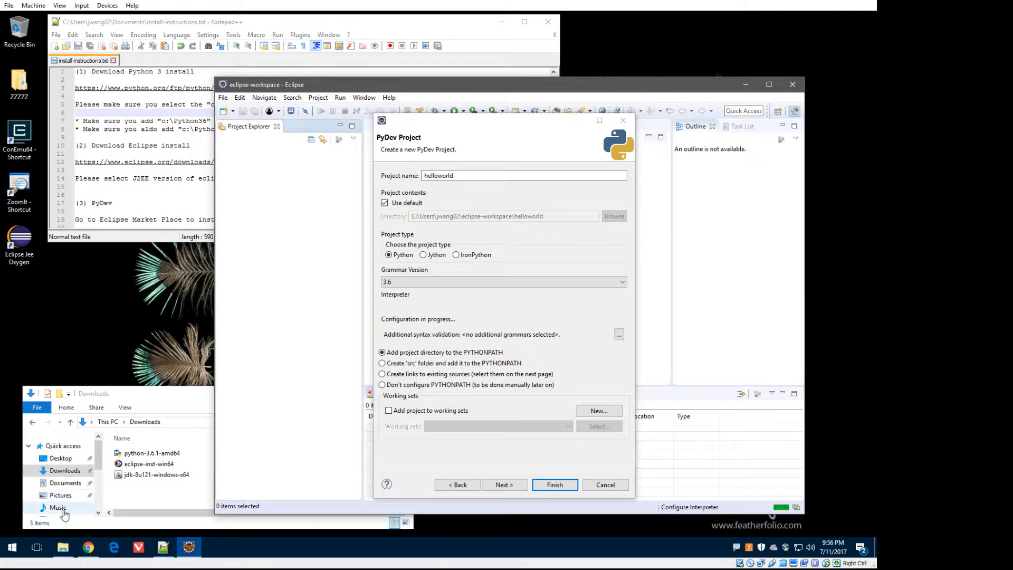
{"action": "scroll", "scroll_direction": "down", "scroll_amount": 3}
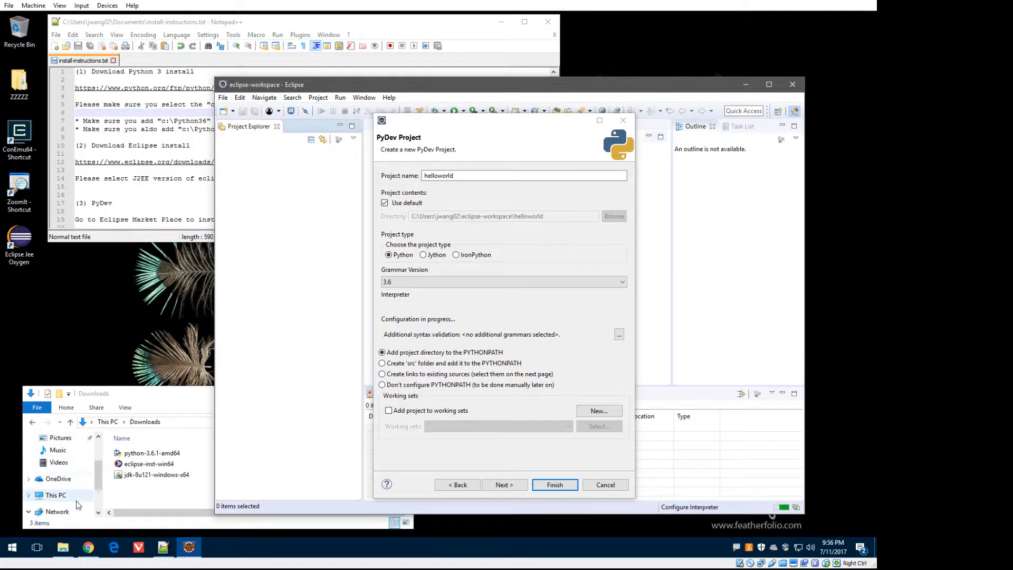
{"action": "left_click", "coordinate": [55, 495]}
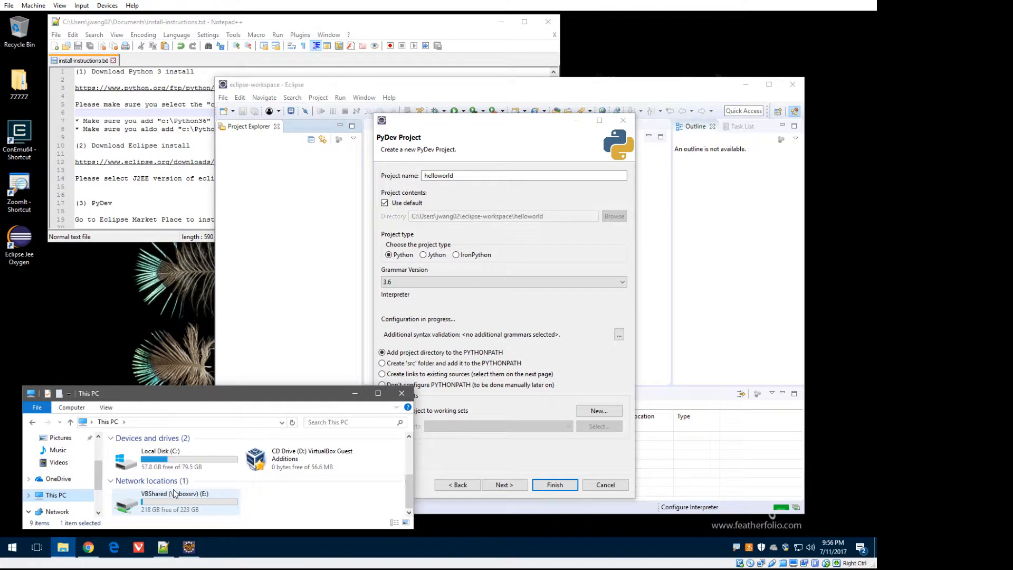
{"action": "double_click", "coordinate": [159, 459]}
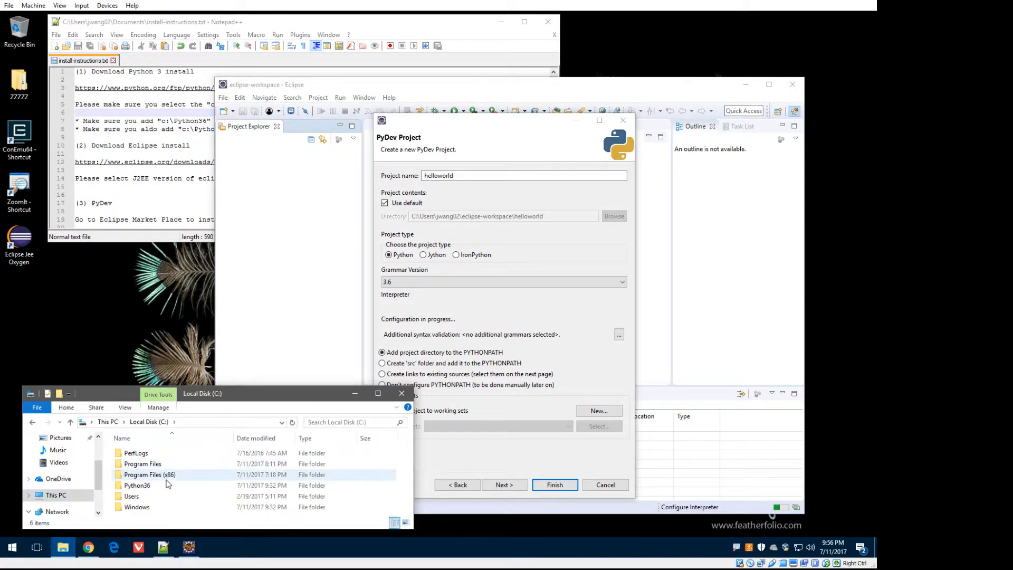
{"action": "double_click", "coordinate": [136, 486]}
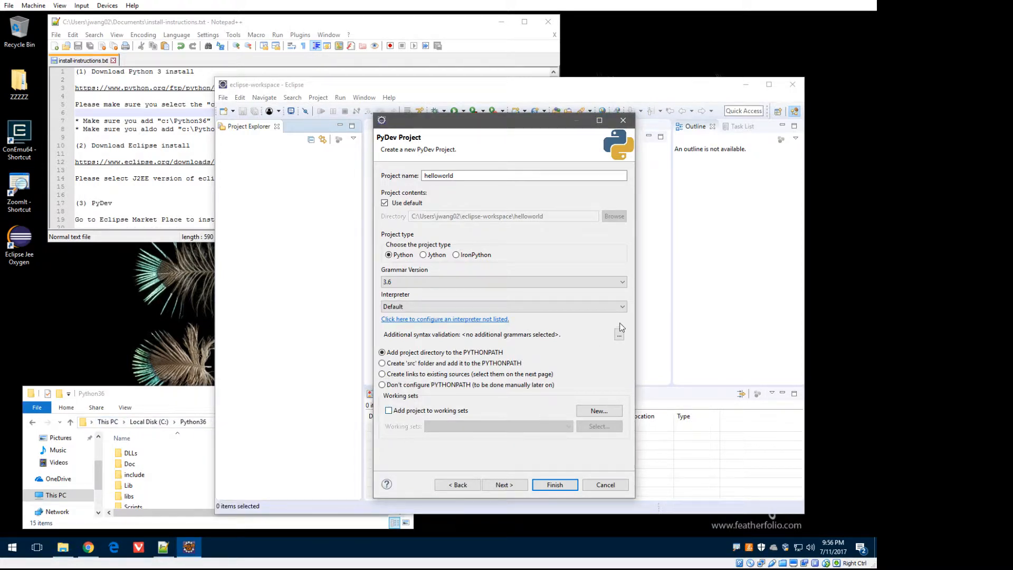
{"action": "left_click", "coordinate": [621, 306]}
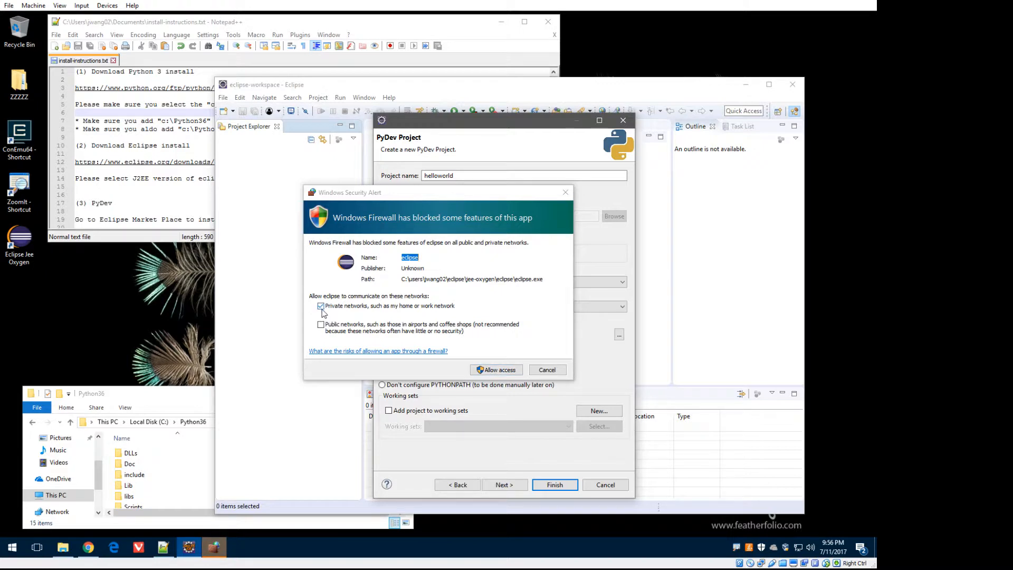
- Uncheck private and public network access for eclipse and cancel the firewall alert
{"action": "left_click", "coordinate": [321, 306]}
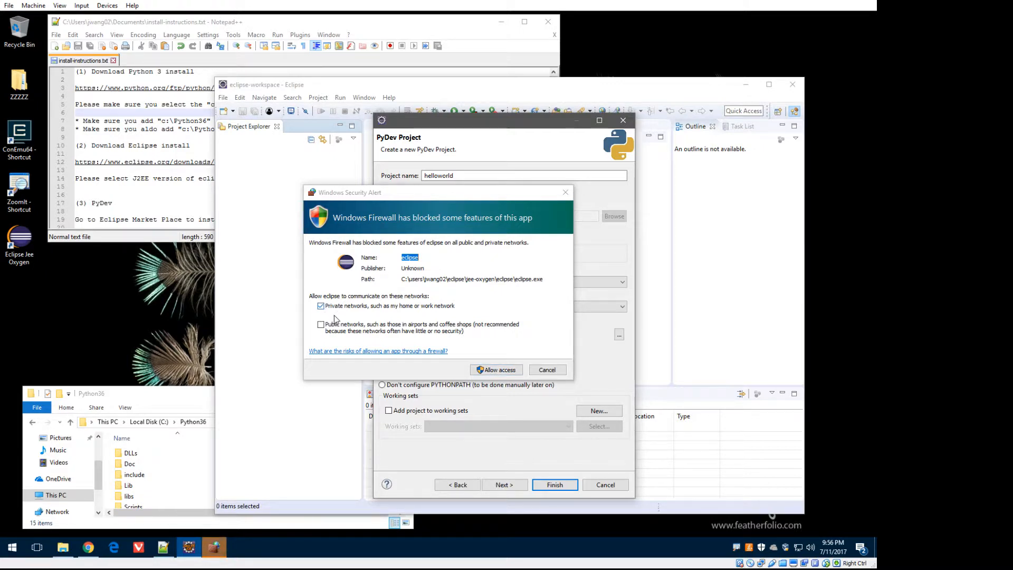
{"action": "left_click", "coordinate": [321, 323]}
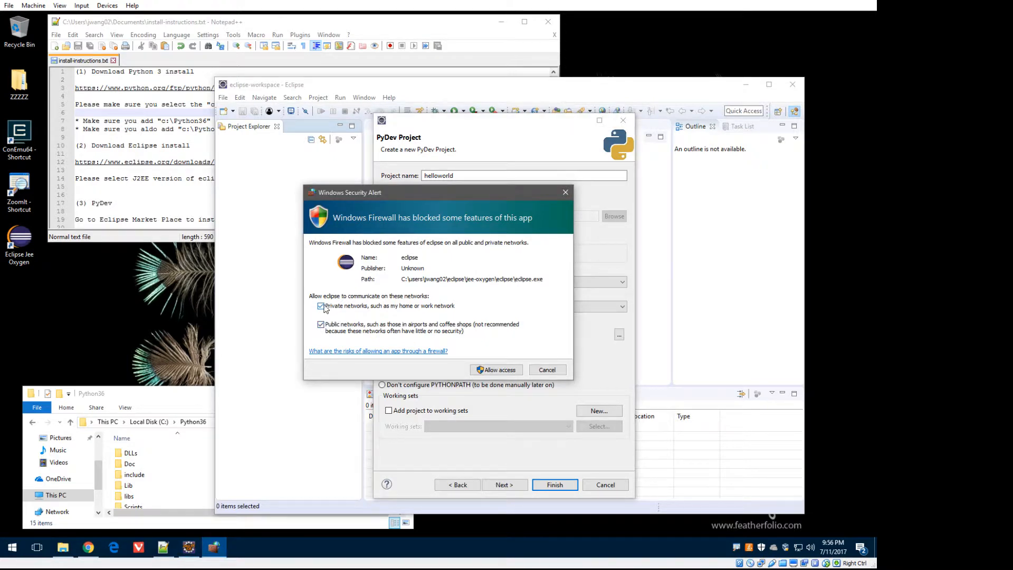
{"action": "left_click", "coordinate": [320, 306]}
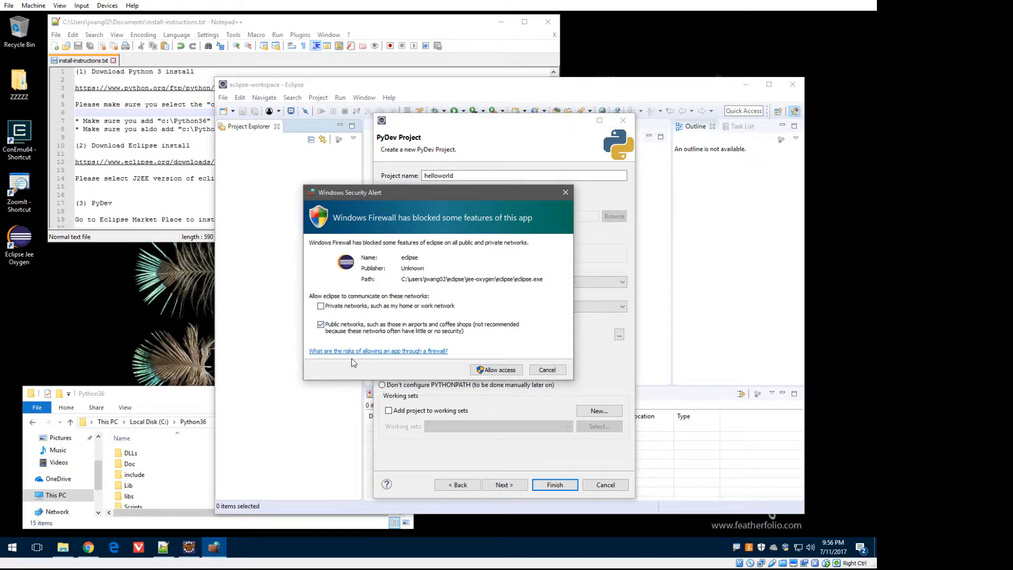
{"action": "mouse_move", "coordinate": [321, 324]}
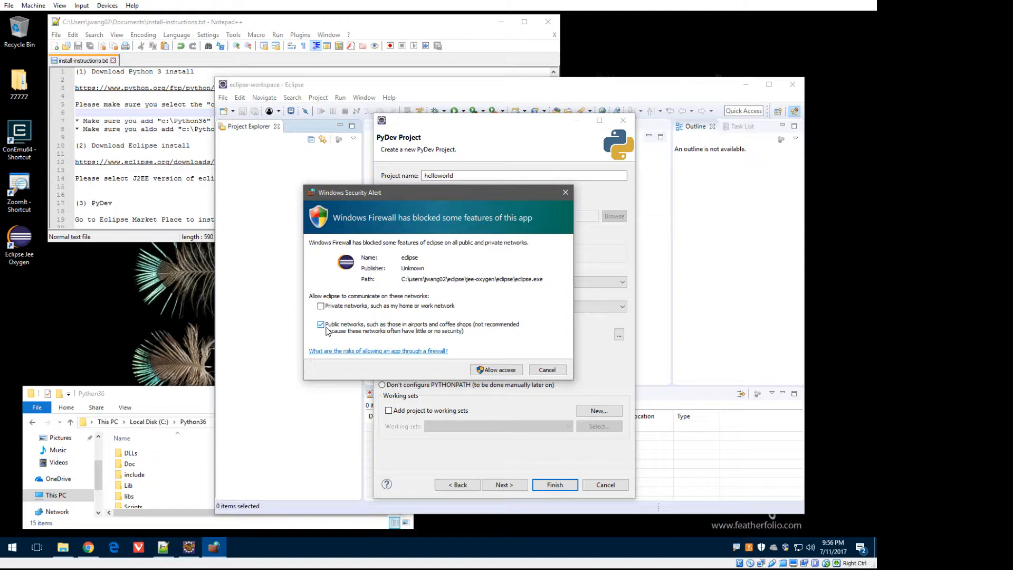
{"action": "left_click", "coordinate": [321, 324]}
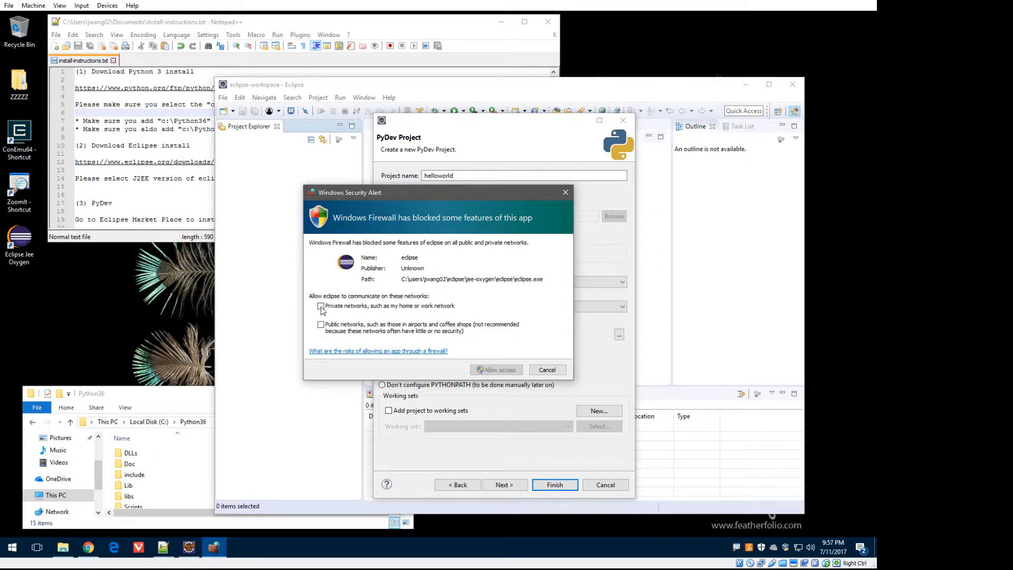
{"action": "left_click", "coordinate": [546, 369]}
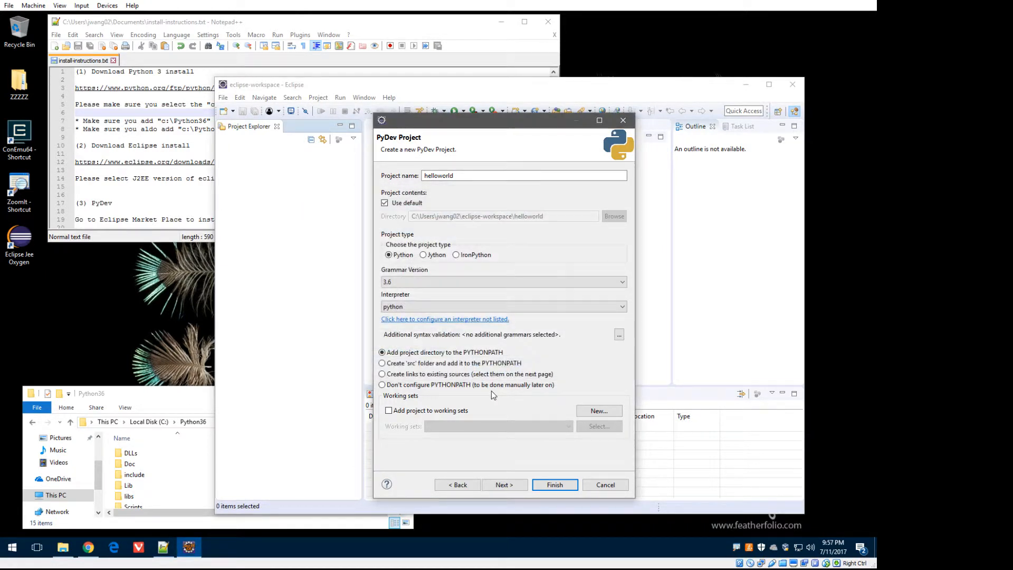
{"action": "mouse_move", "coordinate": [401, 317]}
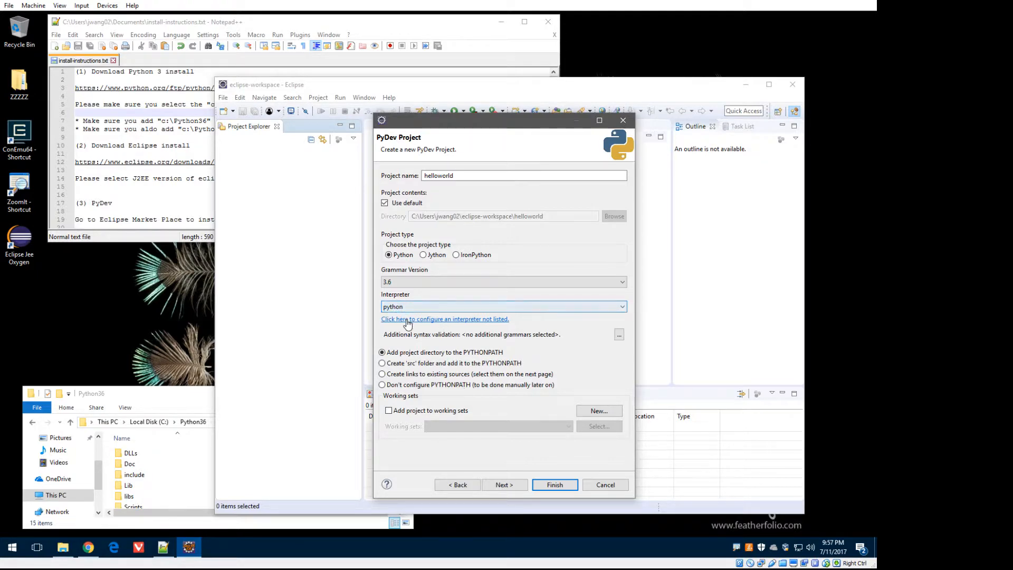
- Open the Python Interpreter preferences and inspect C:\Python36\python.exe's system library paths
{"action": "left_click", "coordinate": [444, 319]}
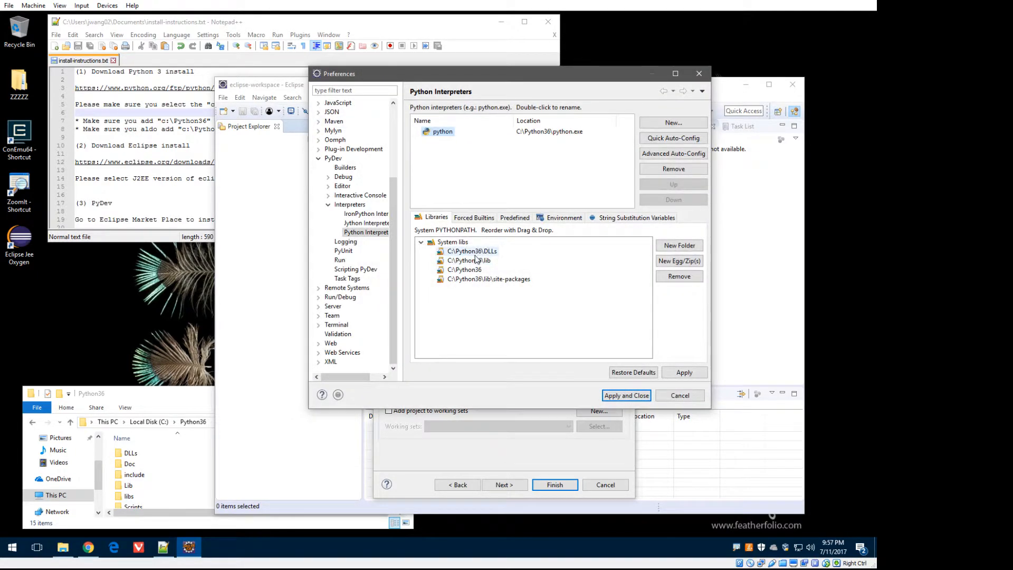
{"action": "left_click", "coordinate": [469, 259]}
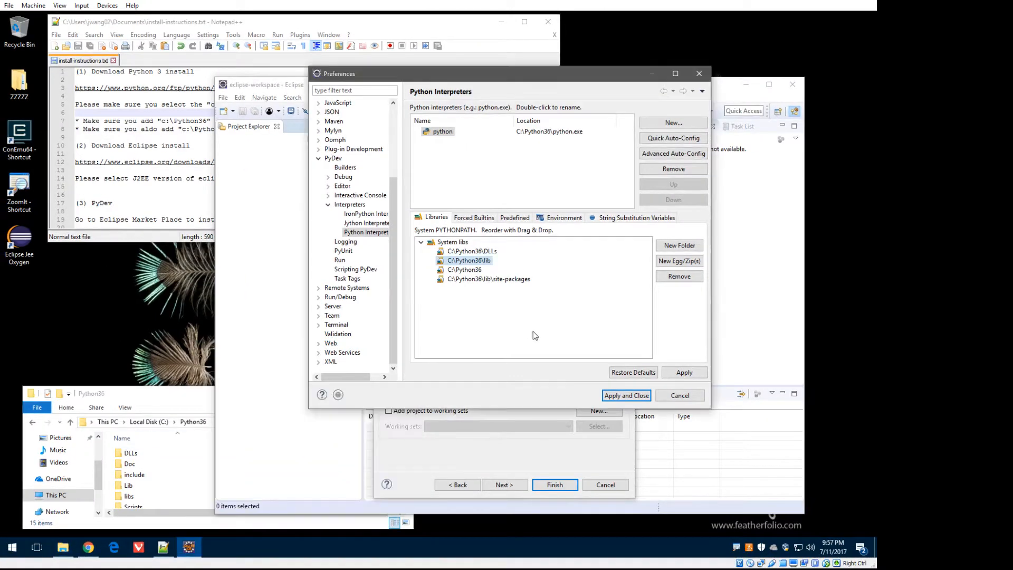
- Apply interpreter settings, finish the helloworld project, open PyDev perspective, and expand helloworld
{"action": "left_click", "coordinate": [625, 394]}
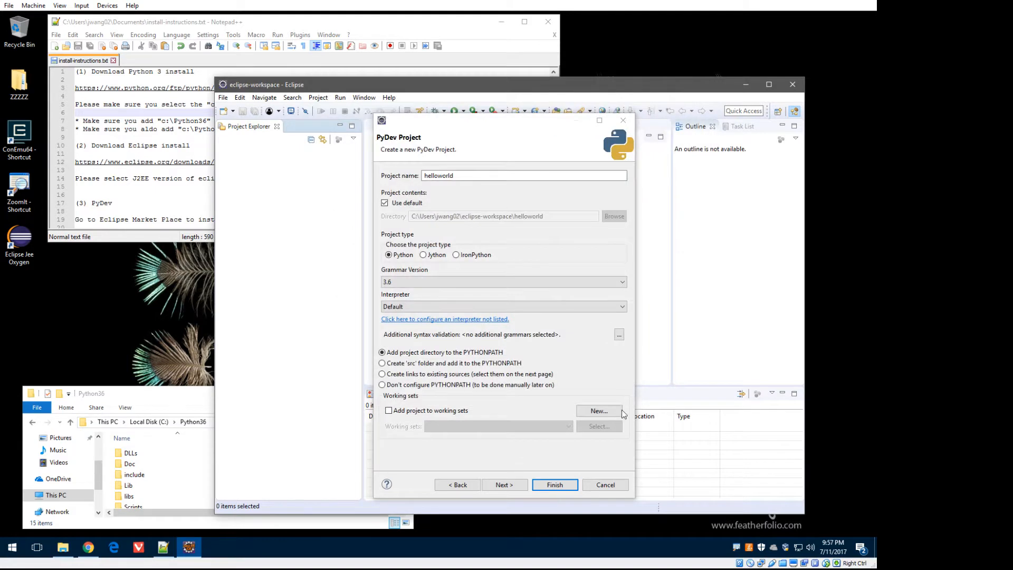
{"action": "left_click", "coordinate": [554, 484]}
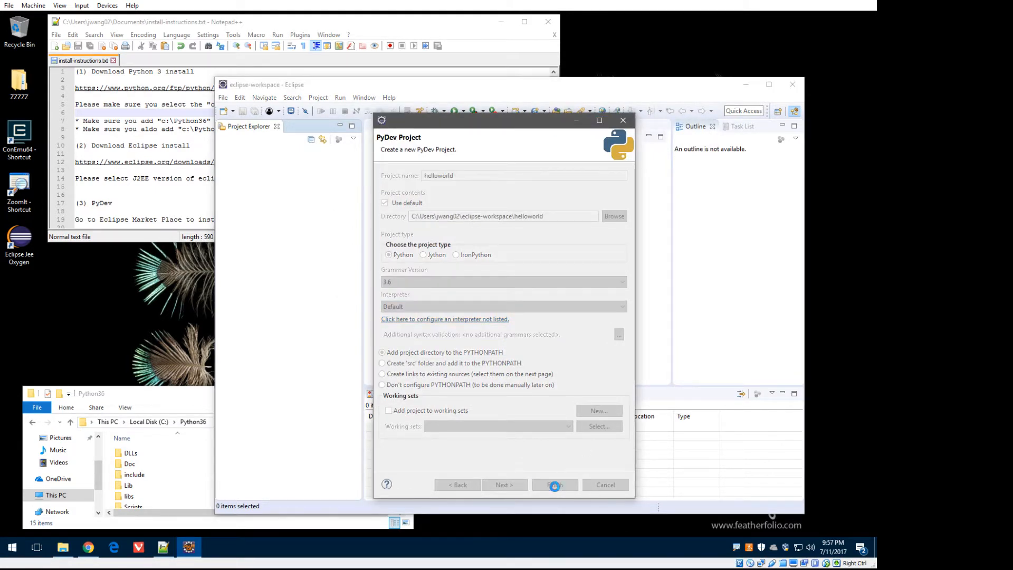
{"action": "left_click", "coordinate": [554, 484]}
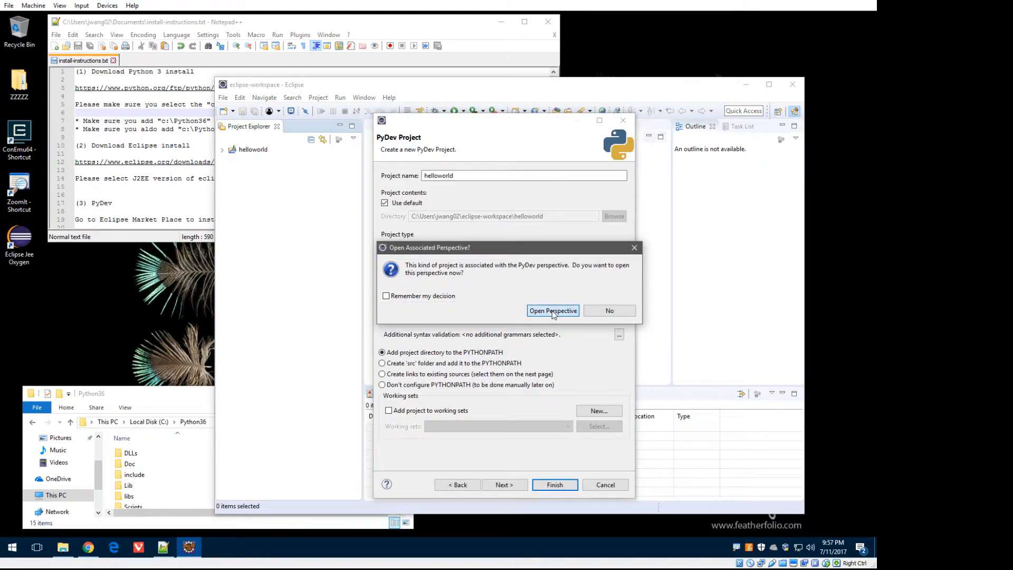
{"action": "mouse_move", "coordinate": [432, 278]}
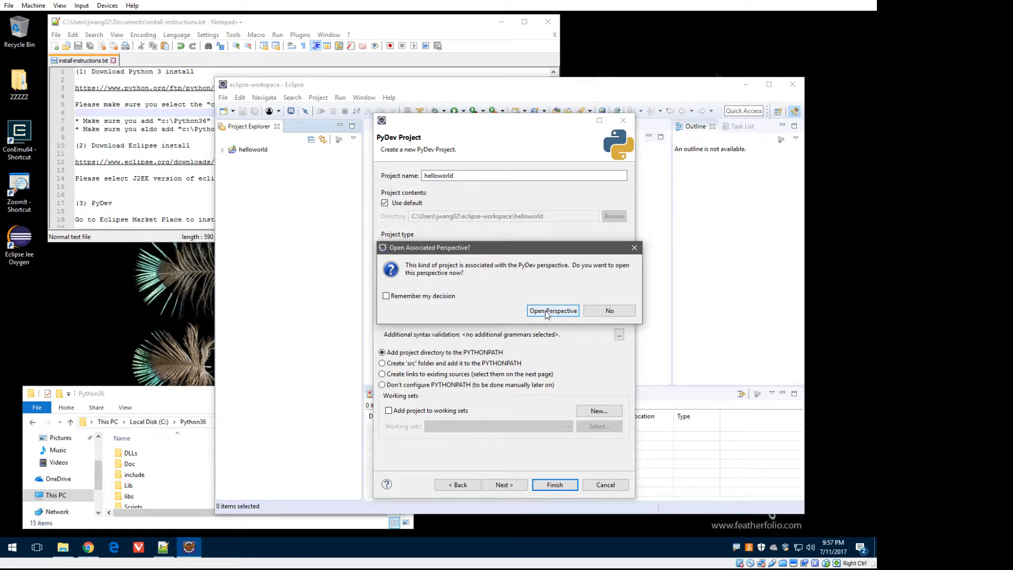
{"action": "left_click", "coordinate": [552, 310]}
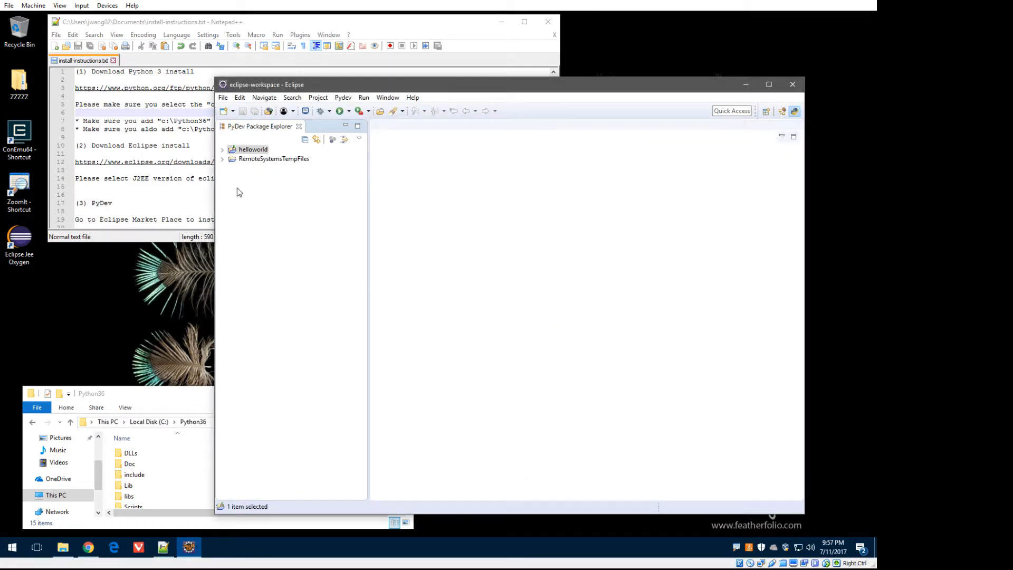
{"action": "left_click", "coordinate": [222, 149]}
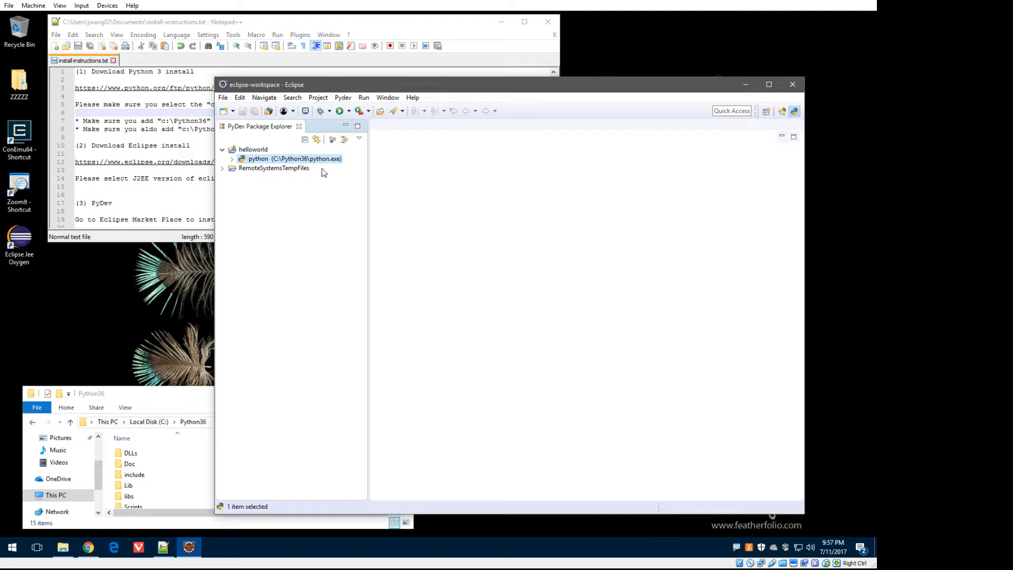
- Create a new PyDev module named helloworld in the helloworld project
{"action": "left_click", "coordinate": [254, 149]}
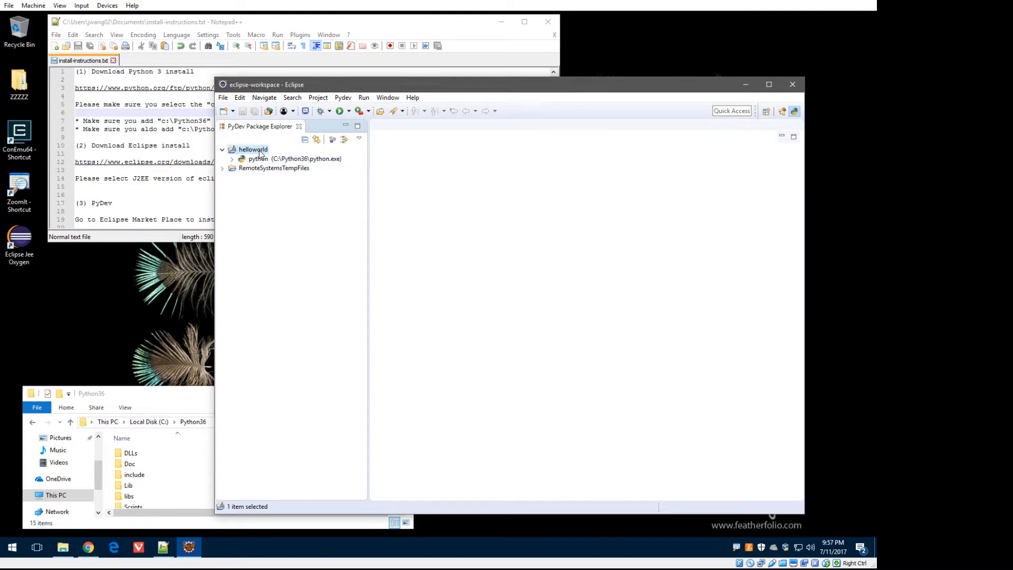
{"action": "right_click", "coordinate": [253, 149]}
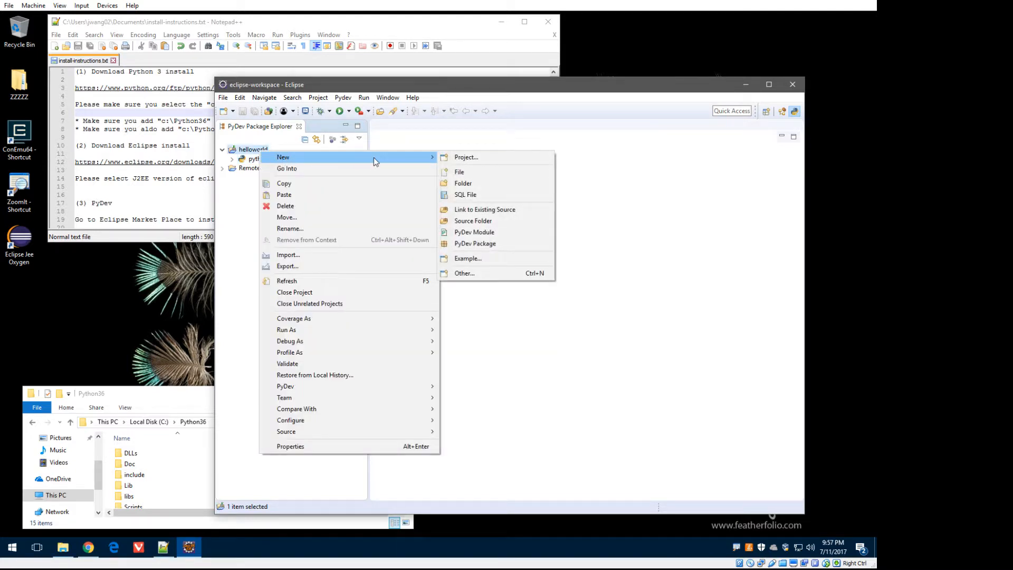
{"action": "mouse_move", "coordinate": [475, 244]}
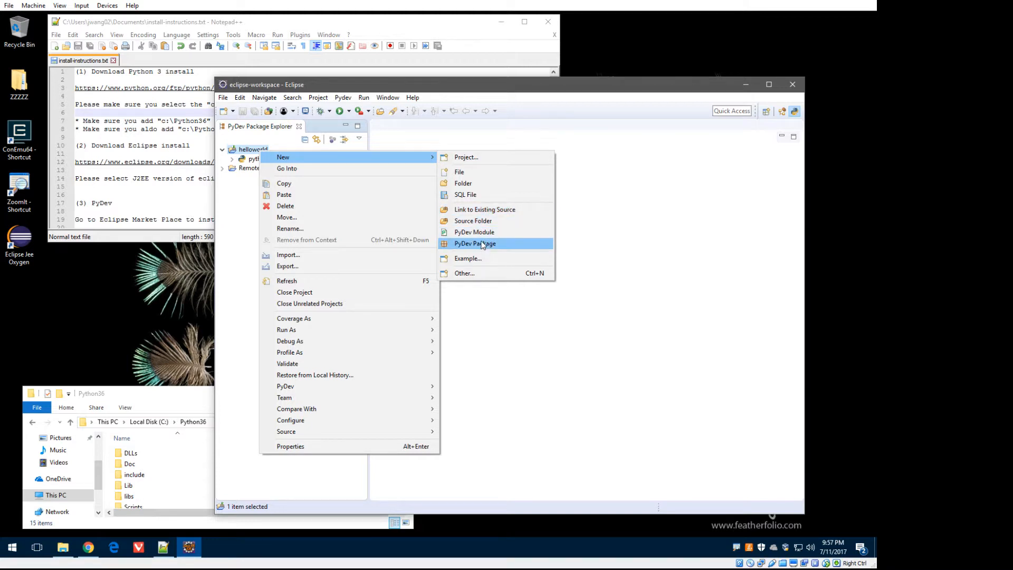
{"action": "left_click", "coordinate": [475, 232]}
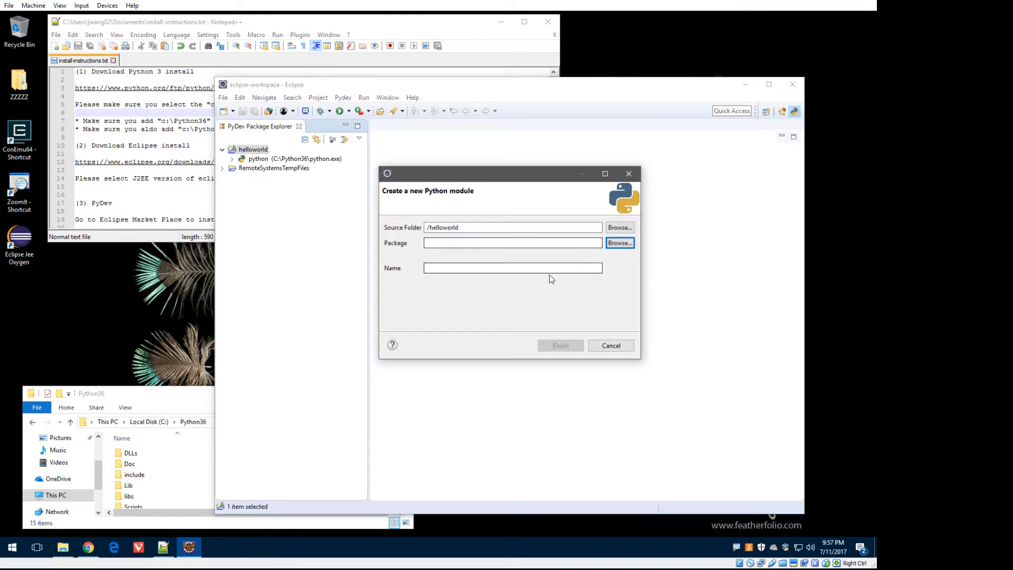
{"action": "type", "text": "helloworld"}
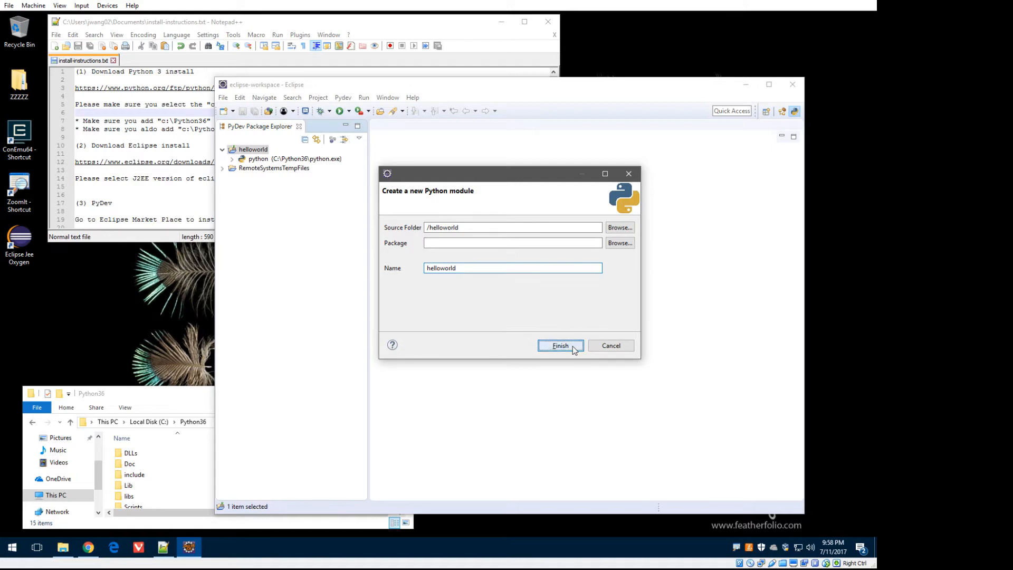
{"action": "left_click", "coordinate": [560, 345]}
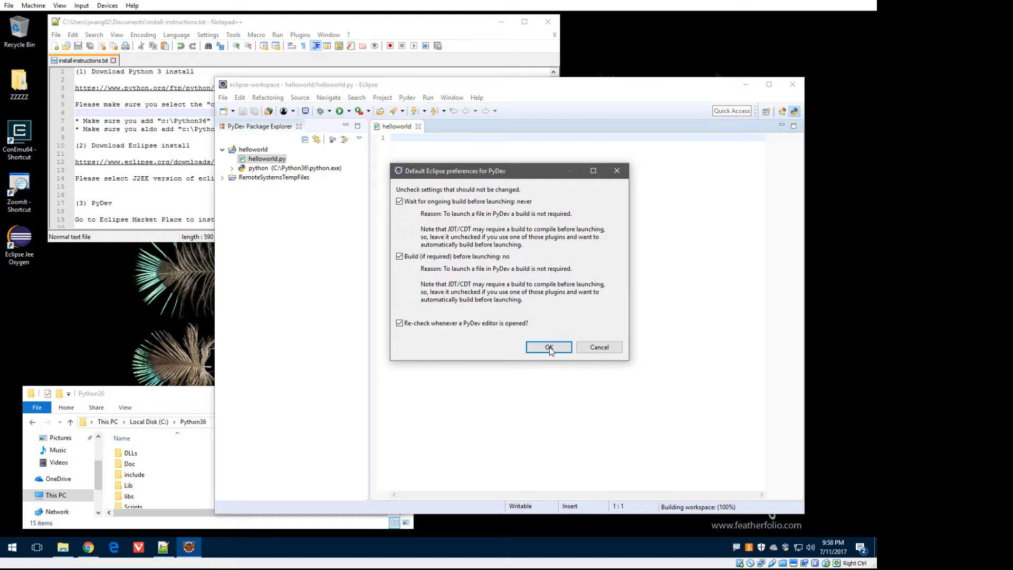
- Accept the default PyDev launch preferences and confirm the module template
{"action": "left_click", "coordinate": [549, 347]}
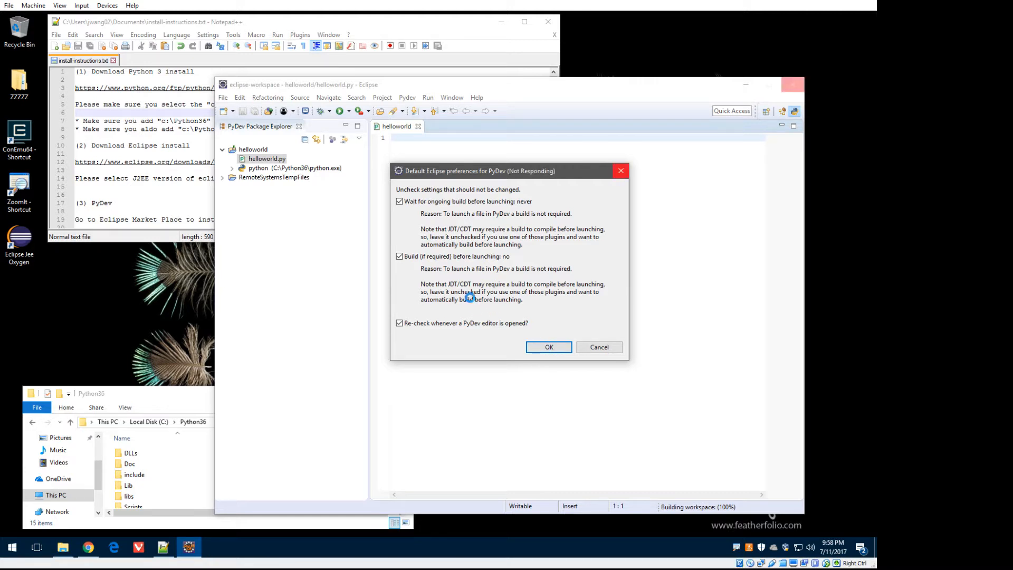
{"action": "left_click", "coordinate": [549, 347]}
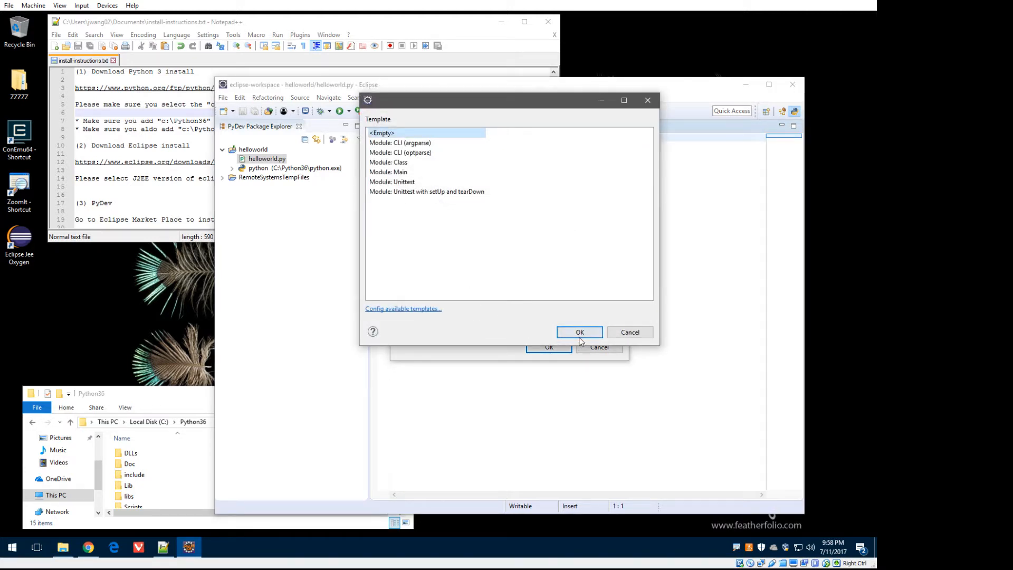
{"action": "left_click", "coordinate": [579, 331]}
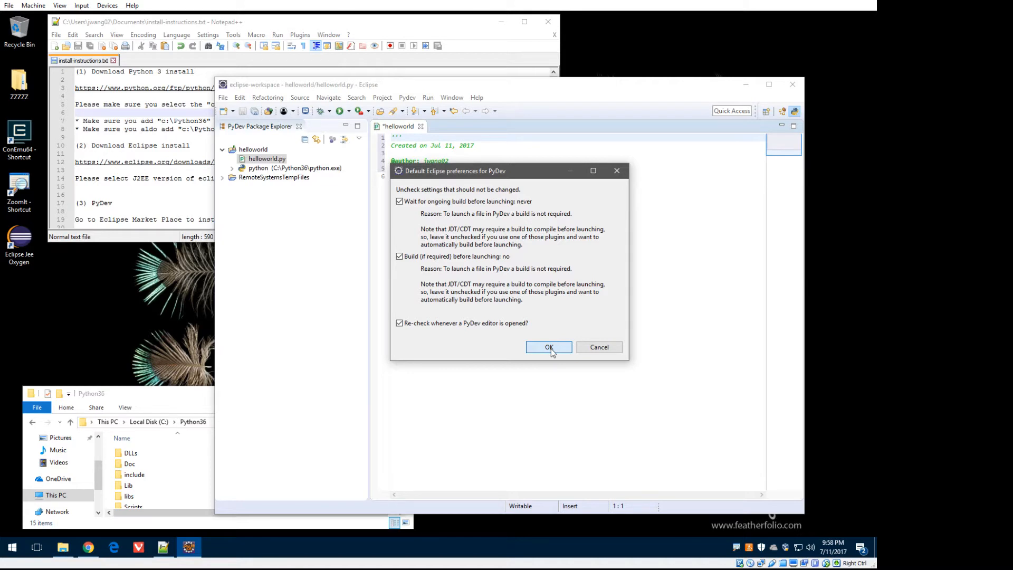
{"action": "left_click", "coordinate": [549, 347]}
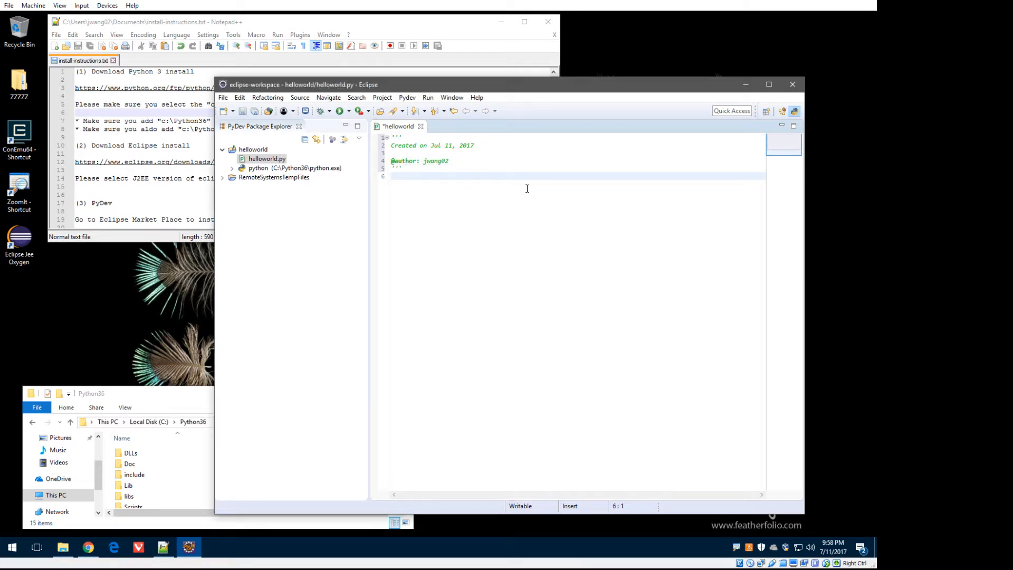
- Write print("Hello World!") in helloworld.py, run it as Python Run, and check the console output
{"action": "type", "text": "print(\"Hello Wor"}
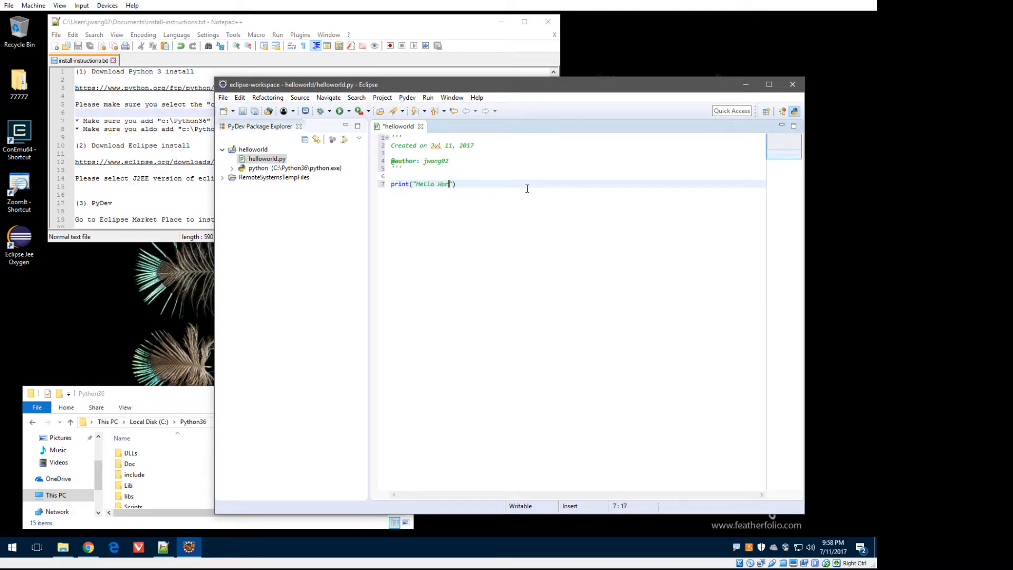
{"action": "type", "text": "ld!"}
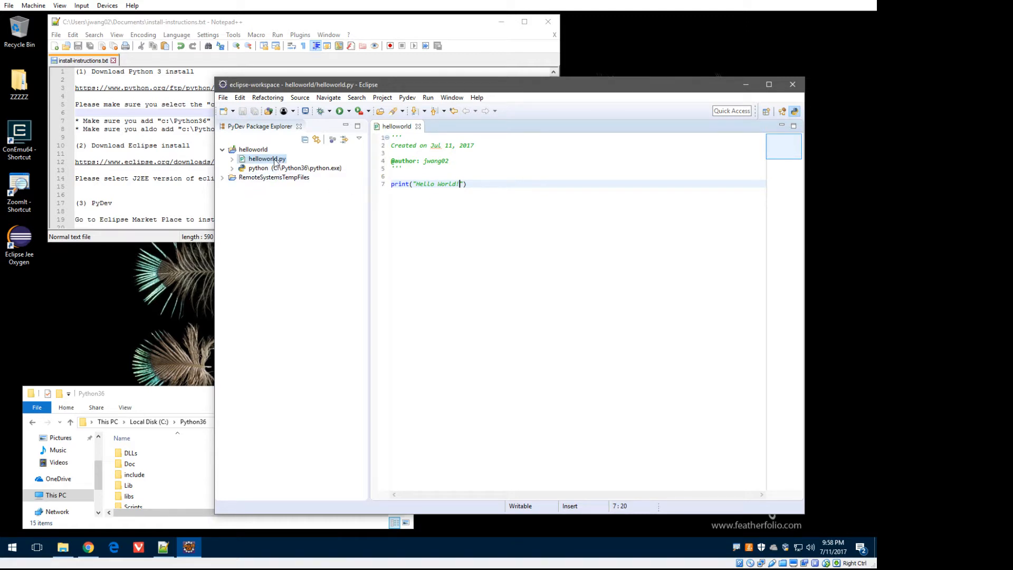
{"action": "right_click", "coordinate": [265, 159]}
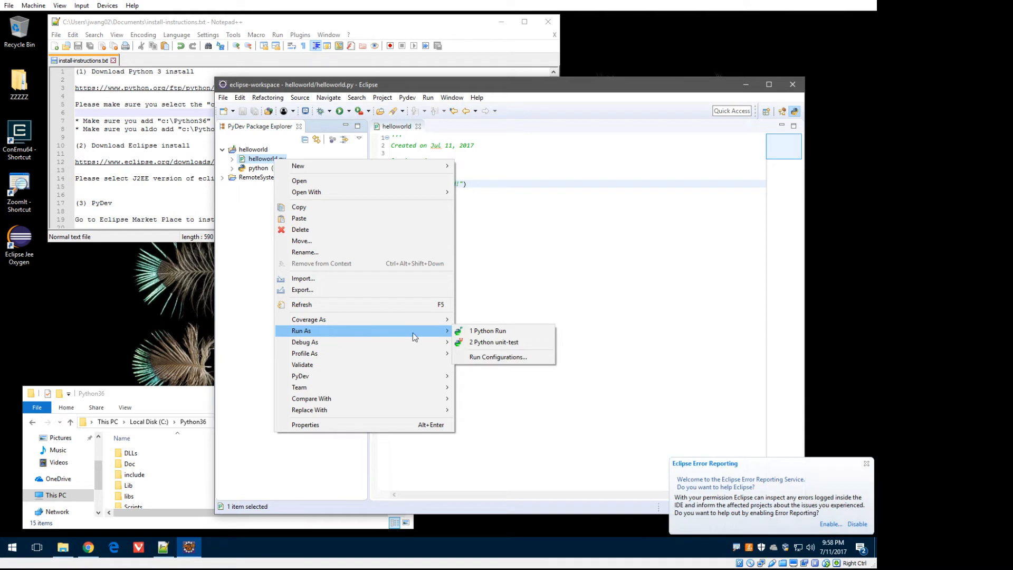
{"action": "mouse_move", "coordinate": [488, 331]}
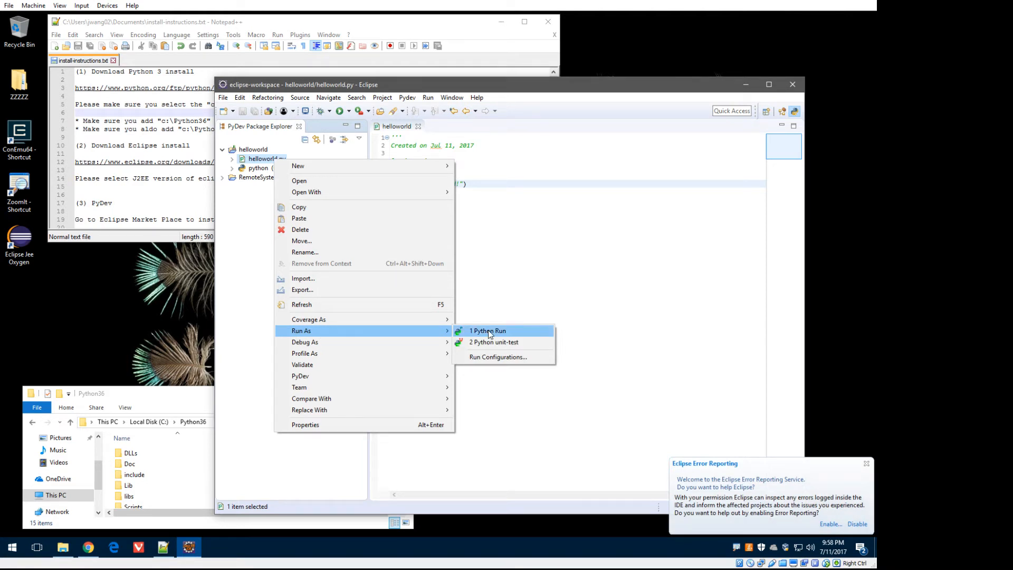
{"action": "left_click", "coordinate": [488, 331]}
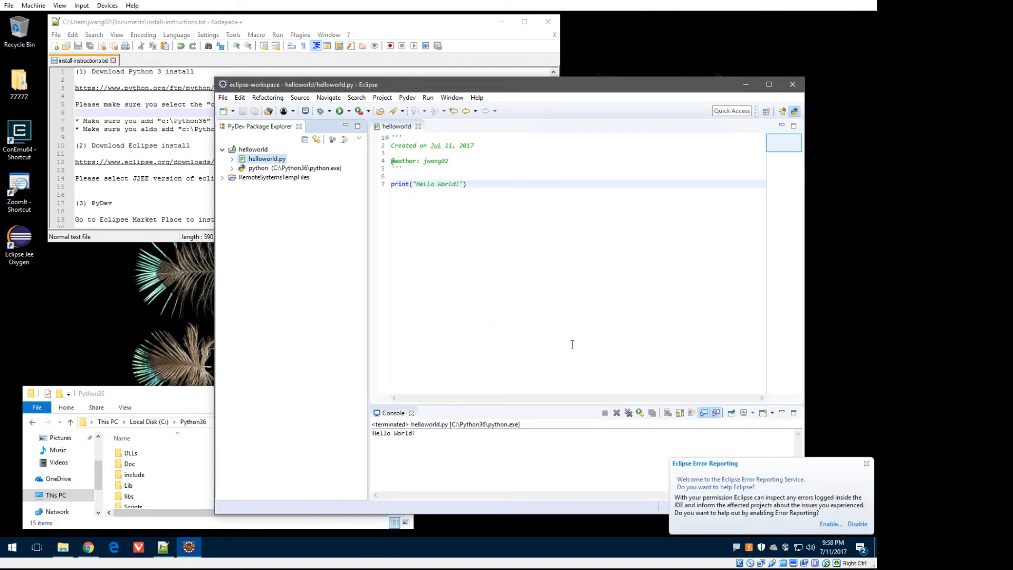
{"action": "mouse_move", "coordinate": [760, 518]}
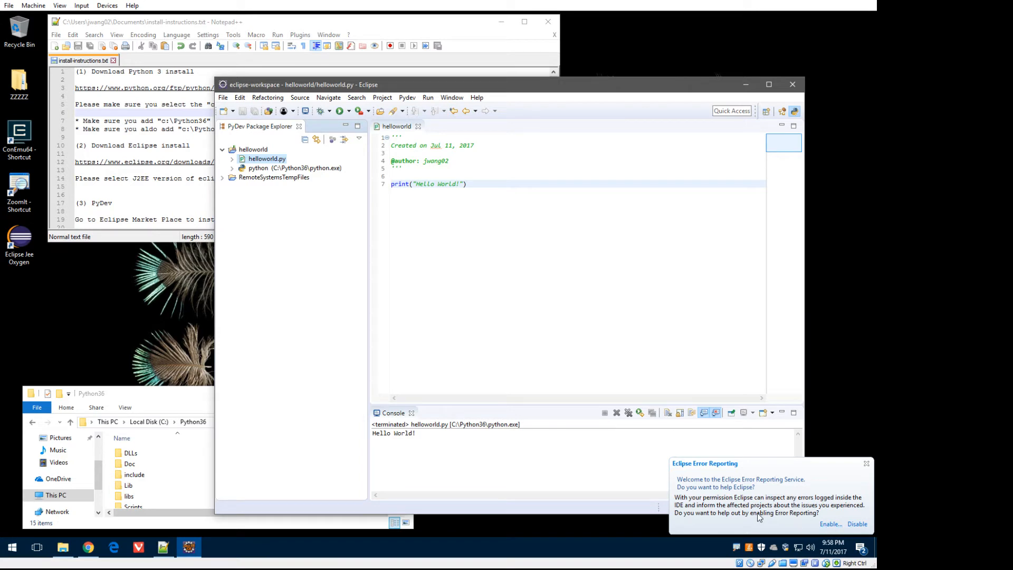
{"action": "double_click", "coordinate": [394, 433]}
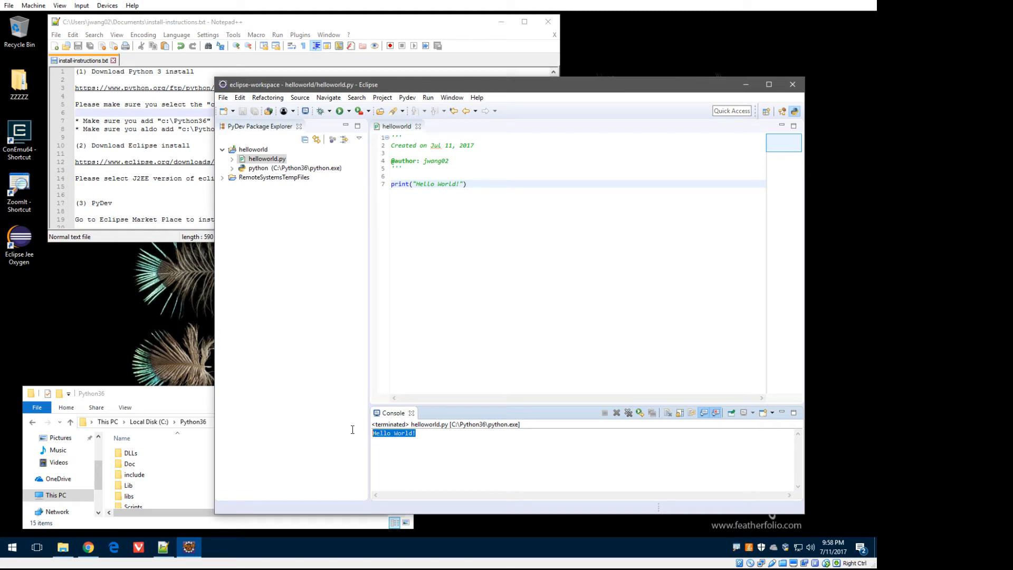
{"action": "left_click", "coordinate": [444, 452]}
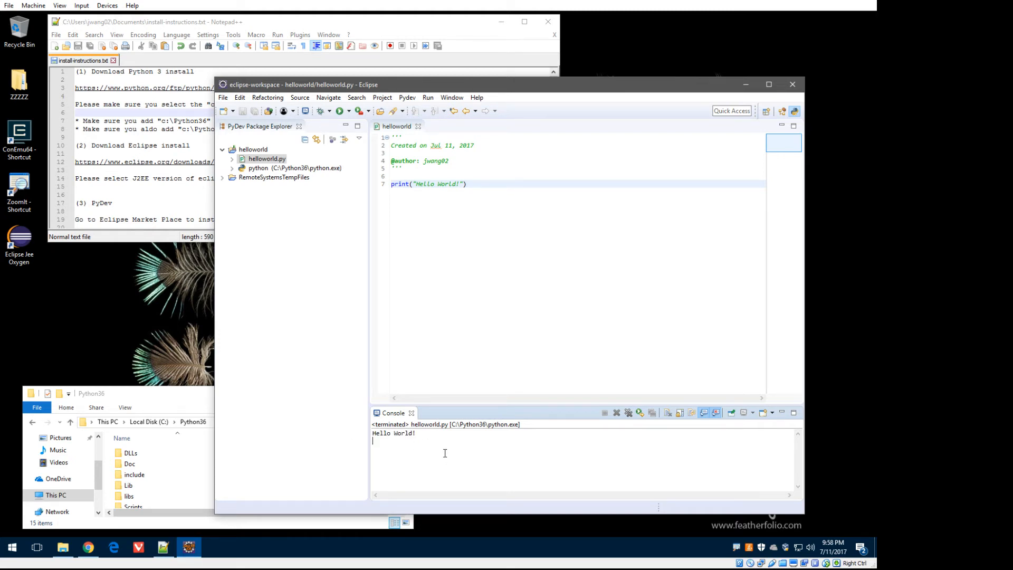